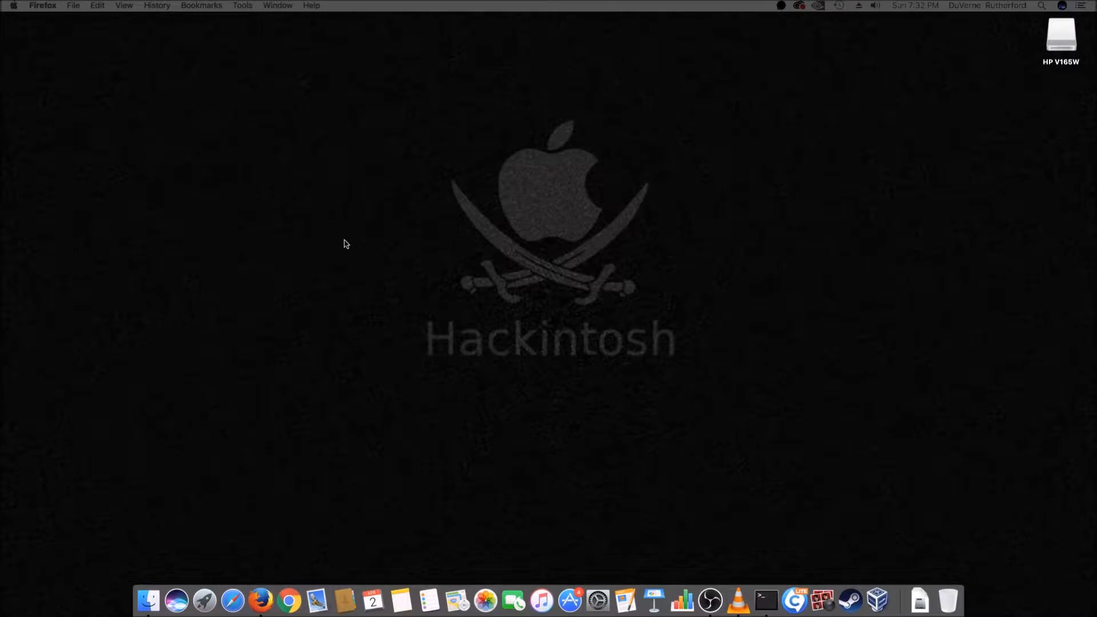
Check the Mac's hardware overview from the Apple menu, then close it.
{"action": "left_click", "coordinate": [12, 6]}
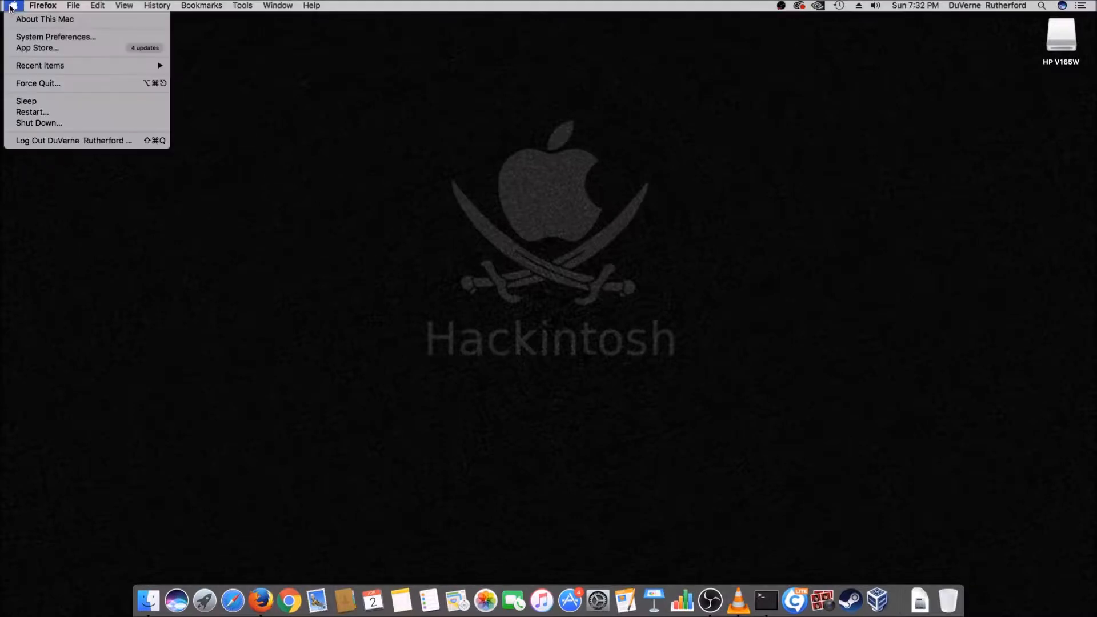
{"action": "left_click", "coordinate": [45, 20]}
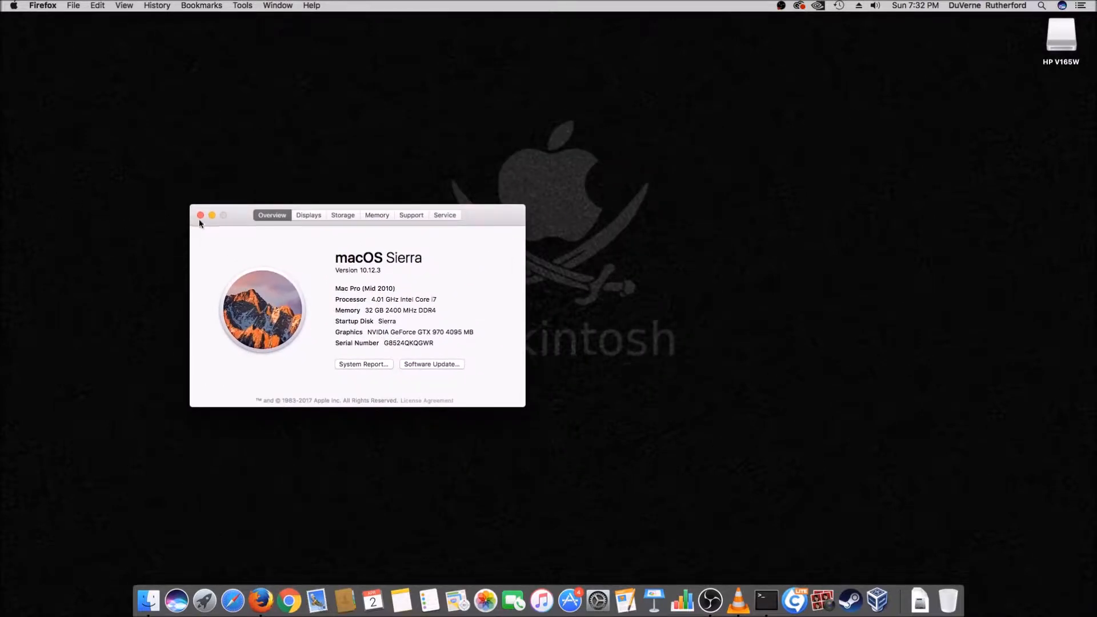
{"action": "left_click", "coordinate": [200, 215]}
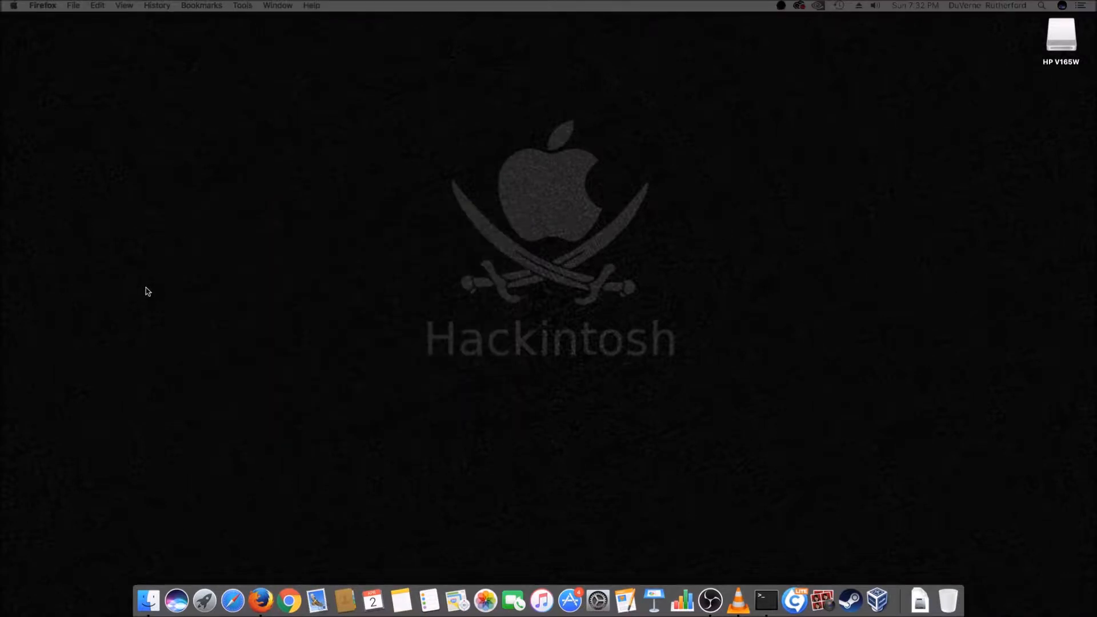
{"action": "mouse_move", "coordinate": [152, 312]}
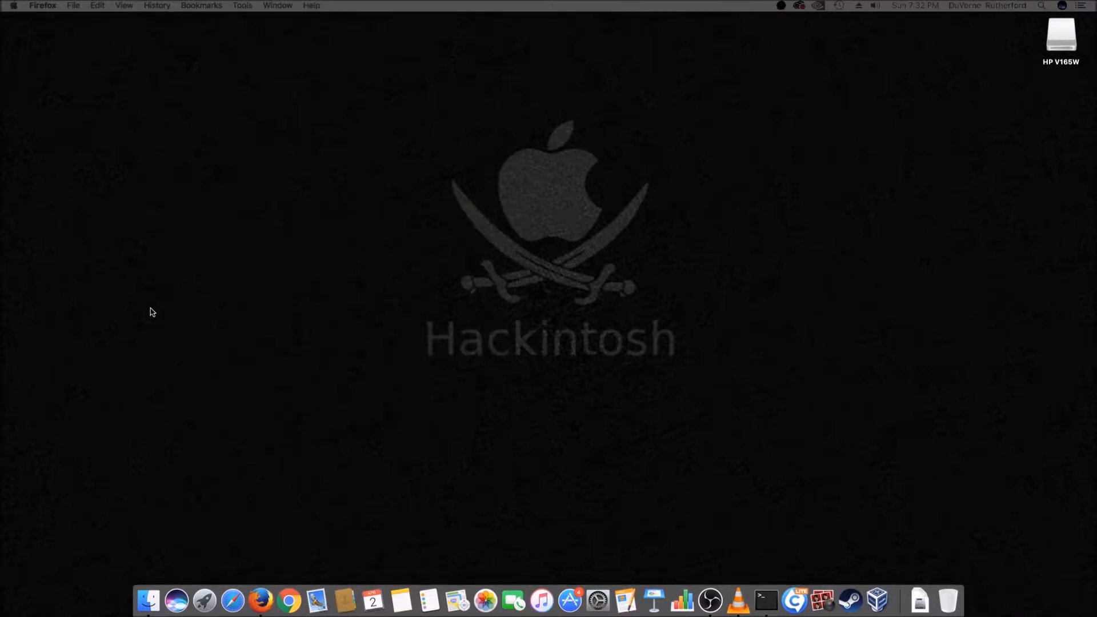
{"action": "mouse_move", "coordinate": [272, 315]}
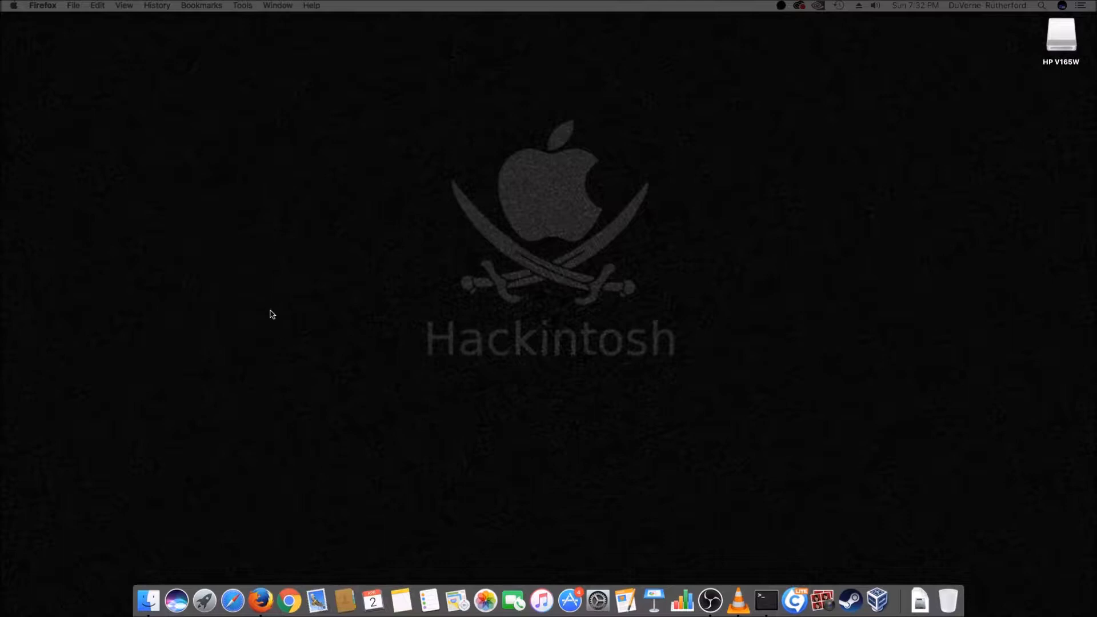
{"action": "mouse_move", "coordinate": [646, 516]}
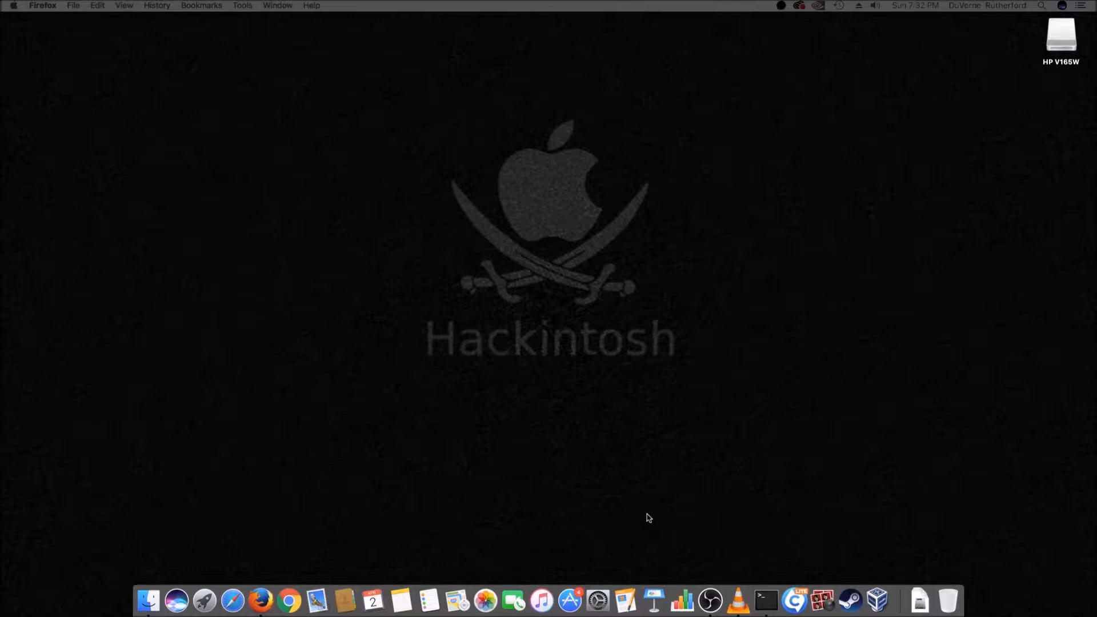
{"action": "mouse_move", "coordinate": [650, 511]}
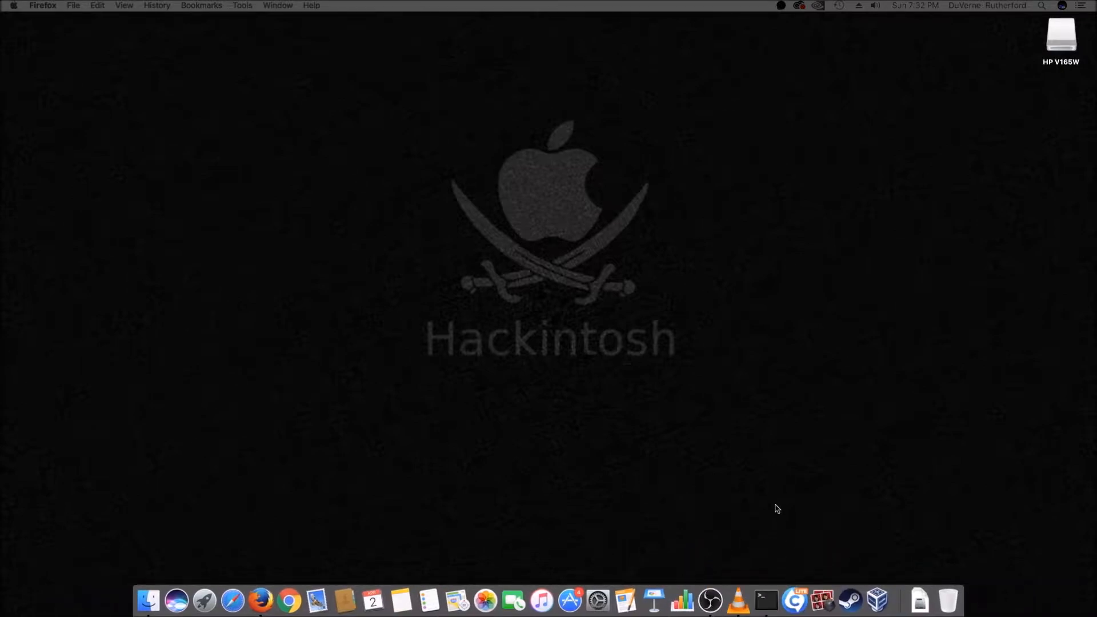
Run screenfetch in a new Terminal window and enlarge it so the output fits.
{"action": "left_click", "coordinate": [765, 600]}
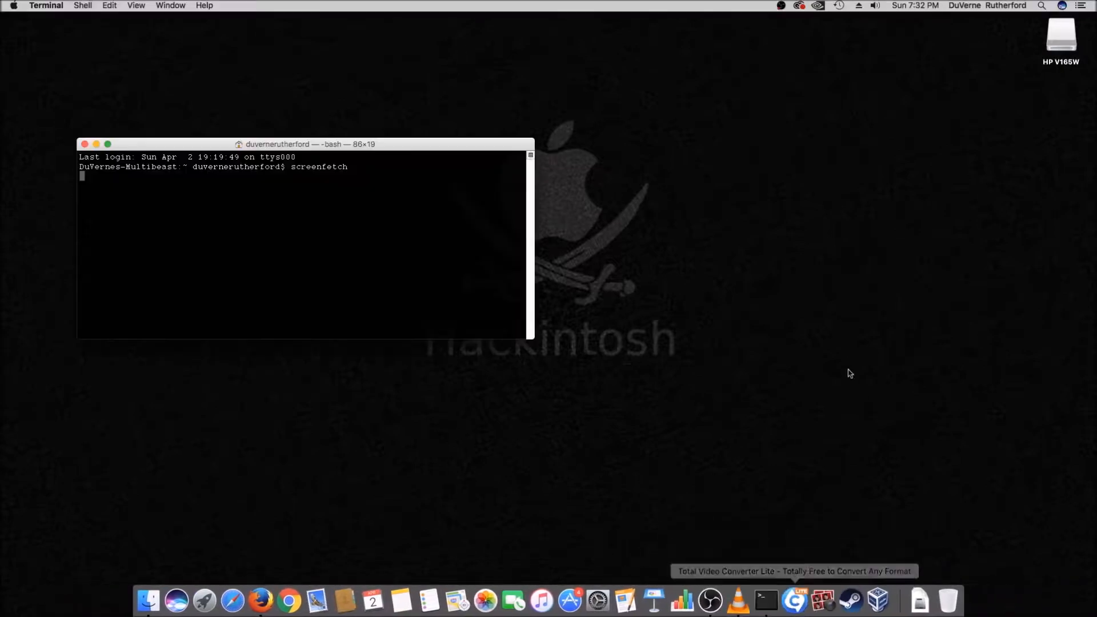
{"action": "key", "text": "Return"}
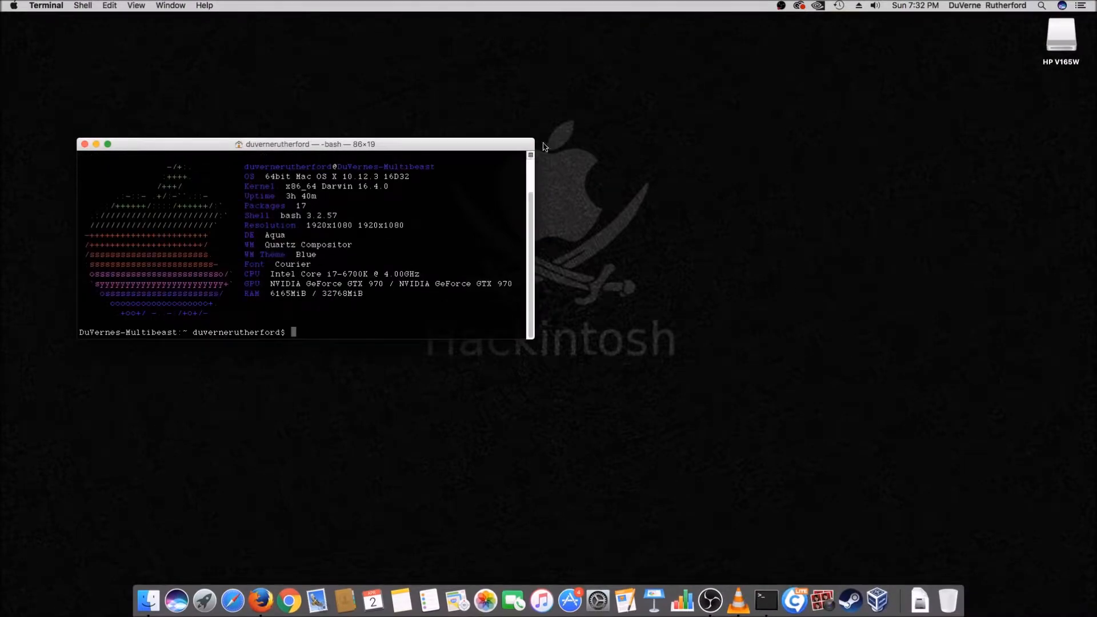
{"action": "left_click_drag", "start_coordinate": [310, 143], "coordinate": [338, 140]}
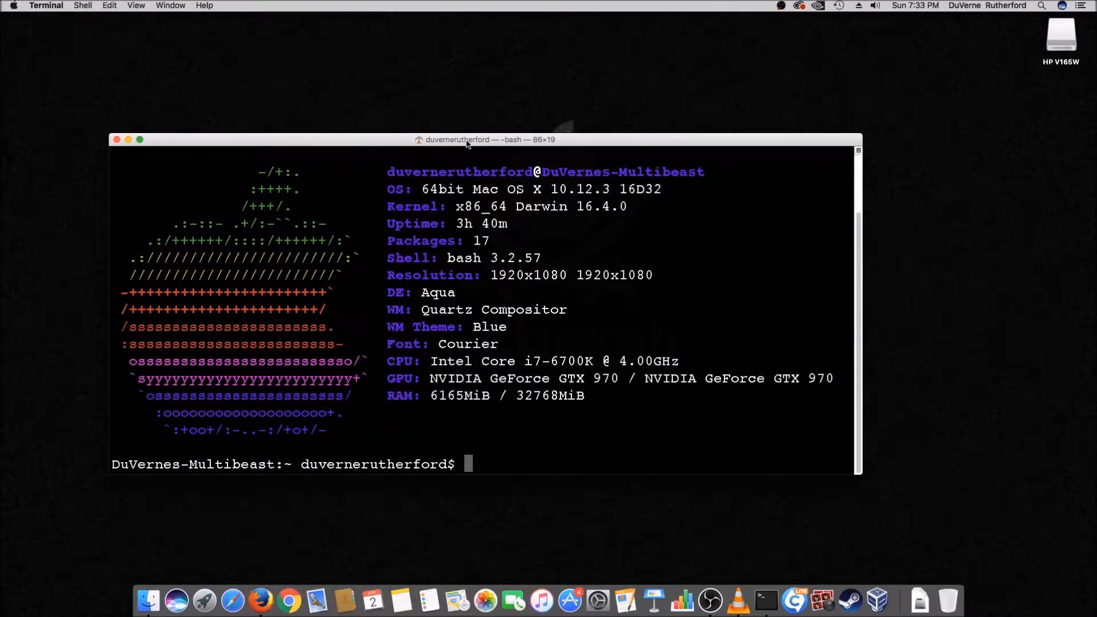
{"action": "mouse_move", "coordinate": [324, 58]}
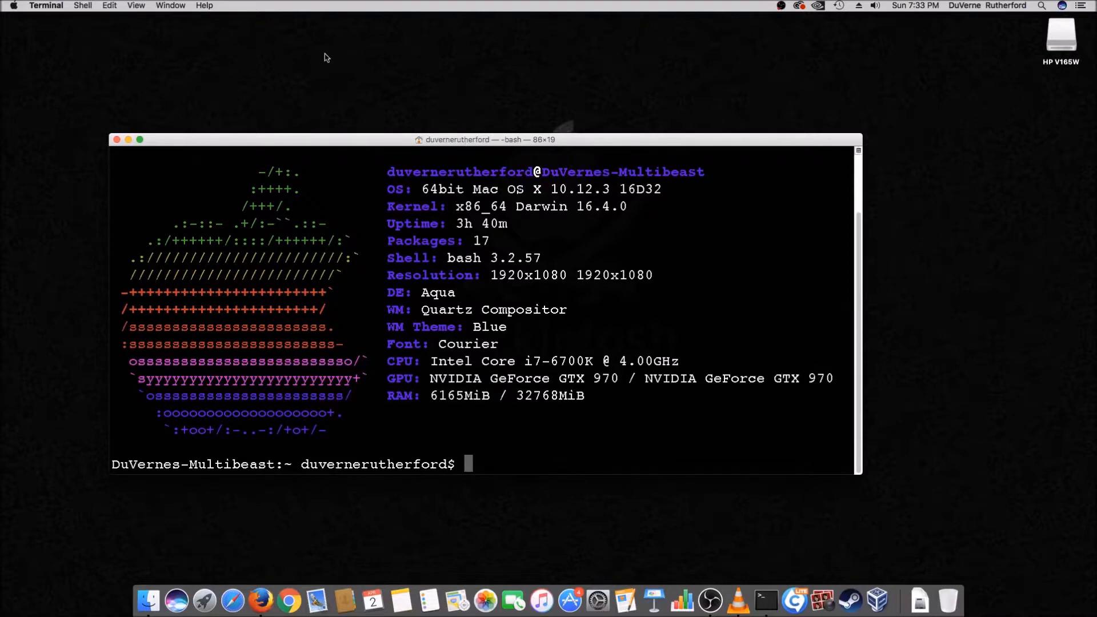
{"action": "mouse_move", "coordinate": [240, 324]}
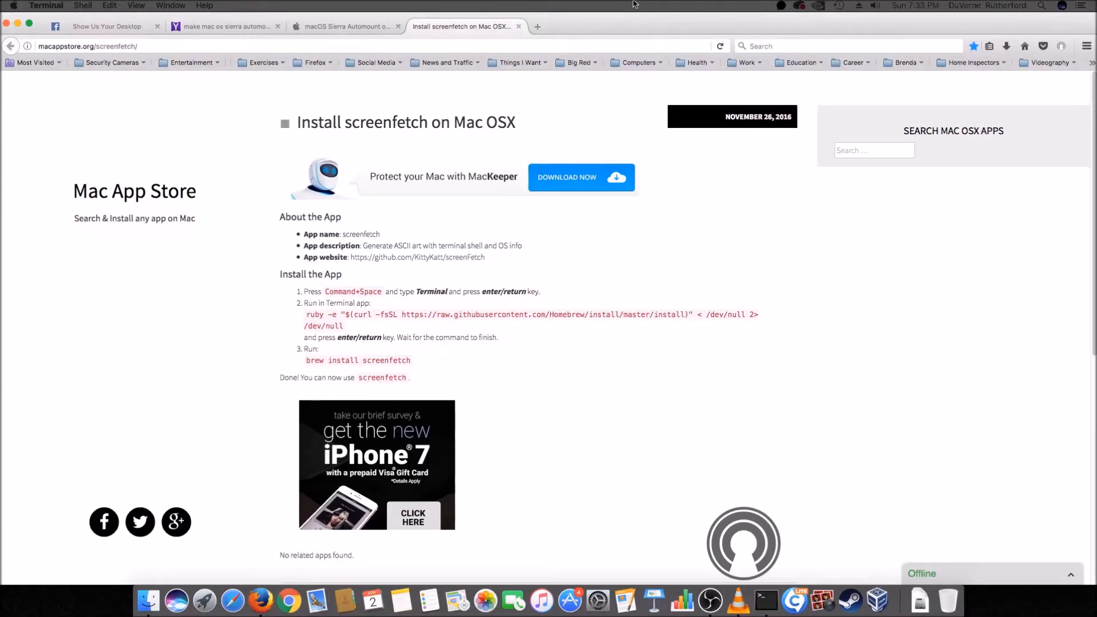
Select the Homebrew ruby install command on the macappstore screenfetch guide page.
{"action": "scroll", "scroll_direction": "down", "scroll_amount": 3}
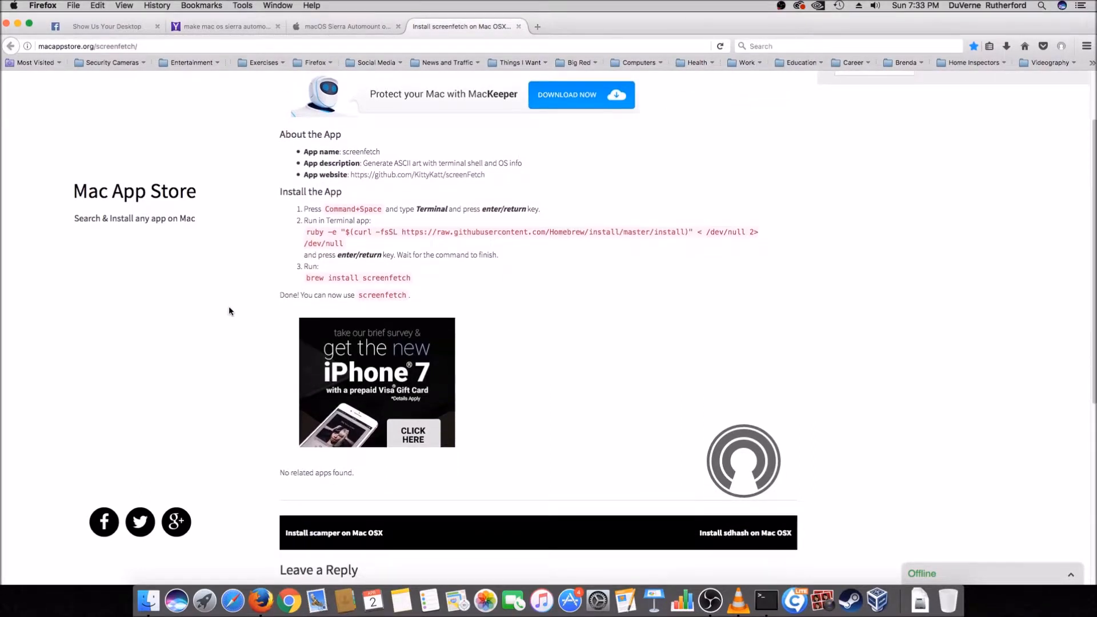
{"action": "scroll", "scroll_direction": "up", "scroll_amount": 3}
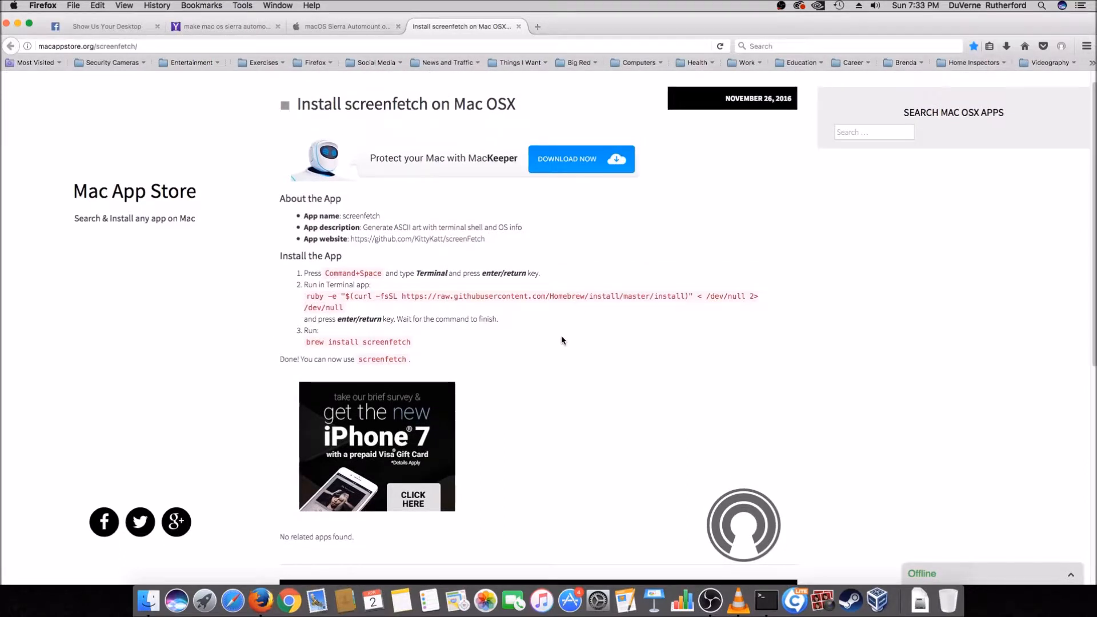
{"action": "scroll", "scroll_direction": "down", "scroll_amount": 3}
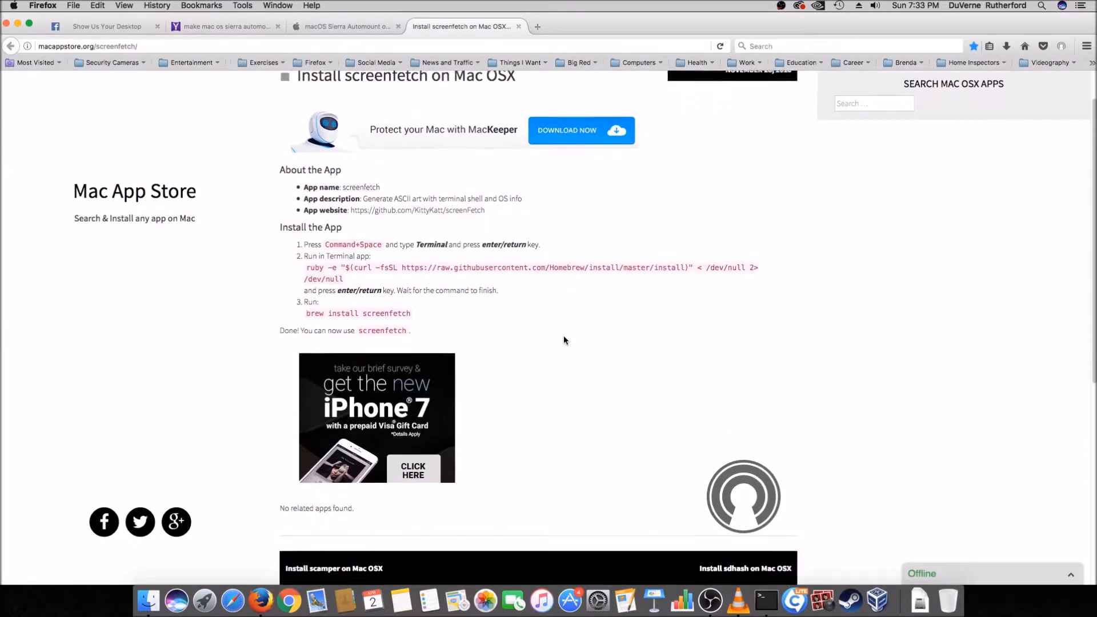
{"action": "scroll", "scroll_direction": "down", "scroll_amount": 3}
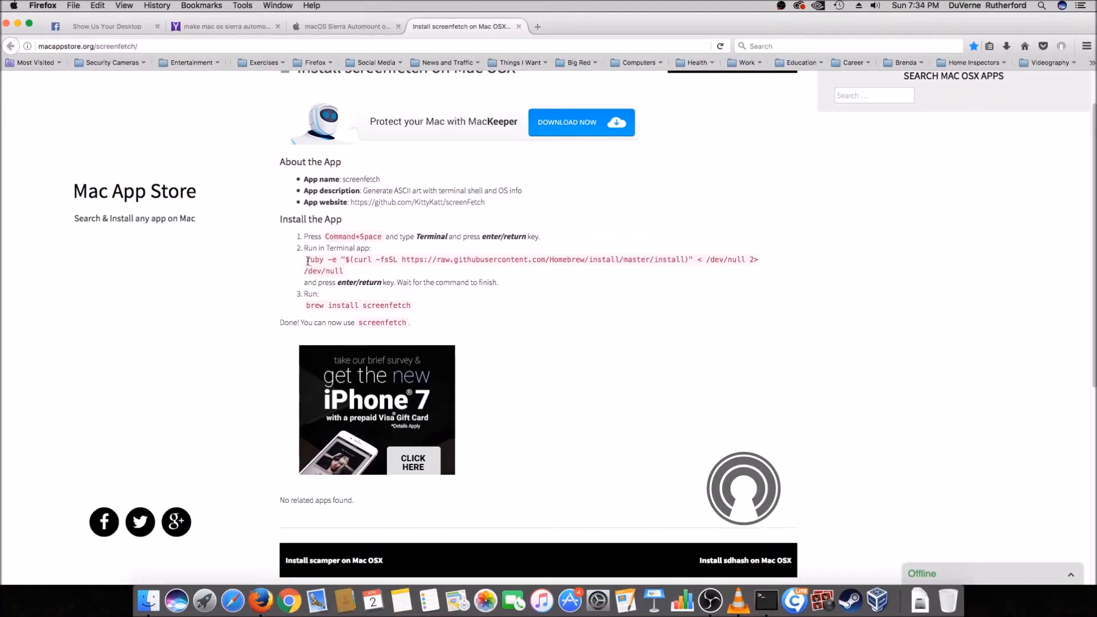
{"action": "left_click_drag", "start_coordinate": [306, 260], "coordinate": [343, 260]}
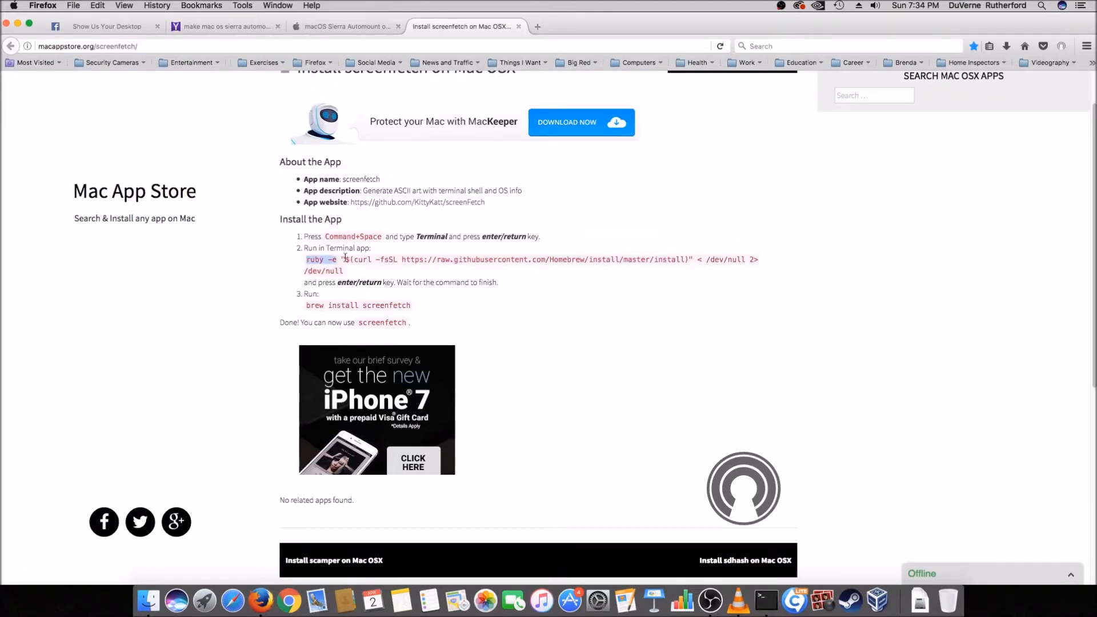
{"action": "left_click_drag", "start_coordinate": [306, 259], "coordinate": [343, 271]}
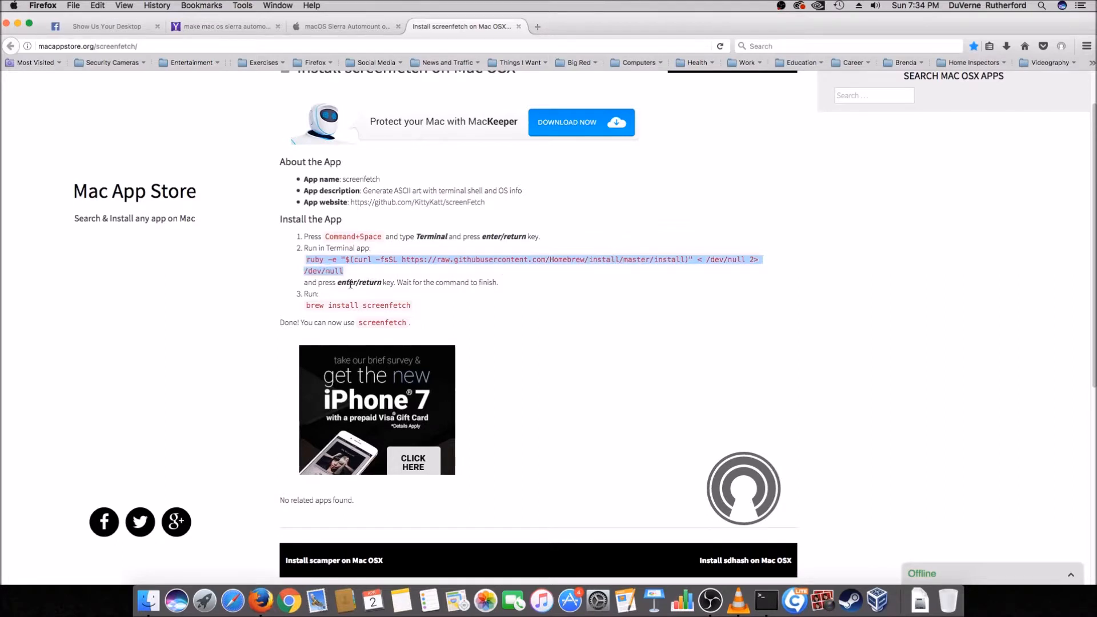
{"action": "mouse_move", "coordinate": [382, 273]}
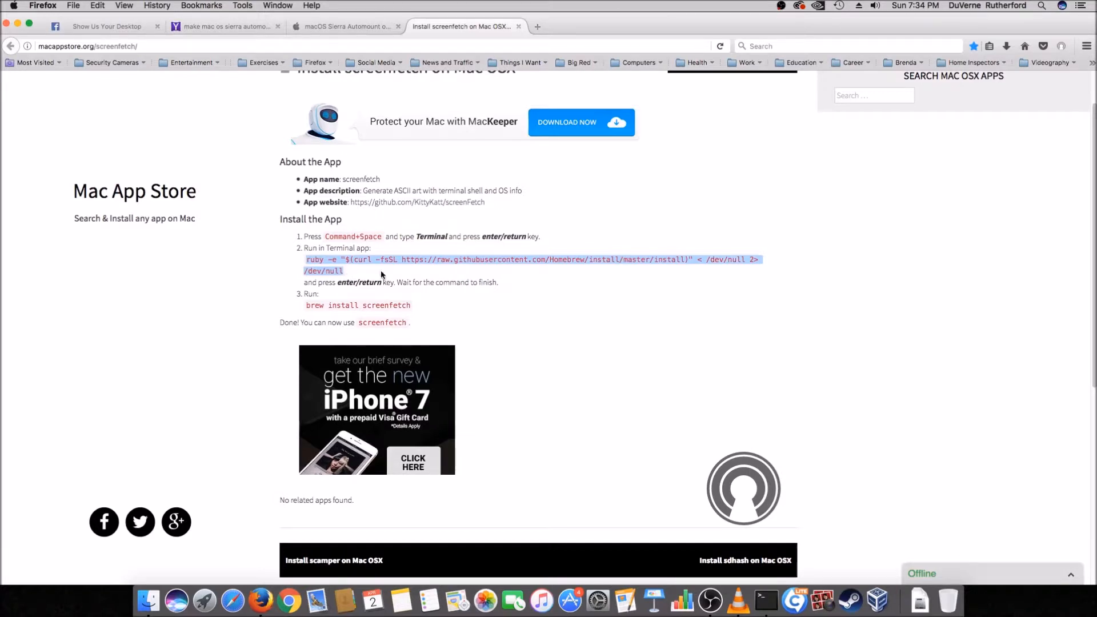
{"action": "mouse_move", "coordinate": [603, 324]}
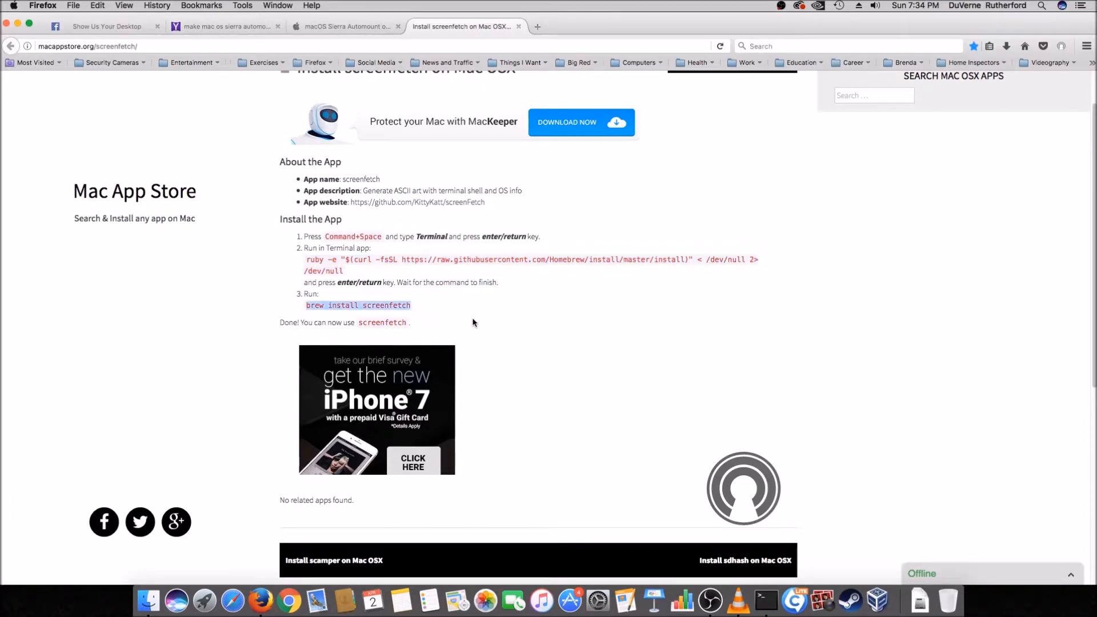
{"action": "mouse_move", "coordinate": [479, 322]}
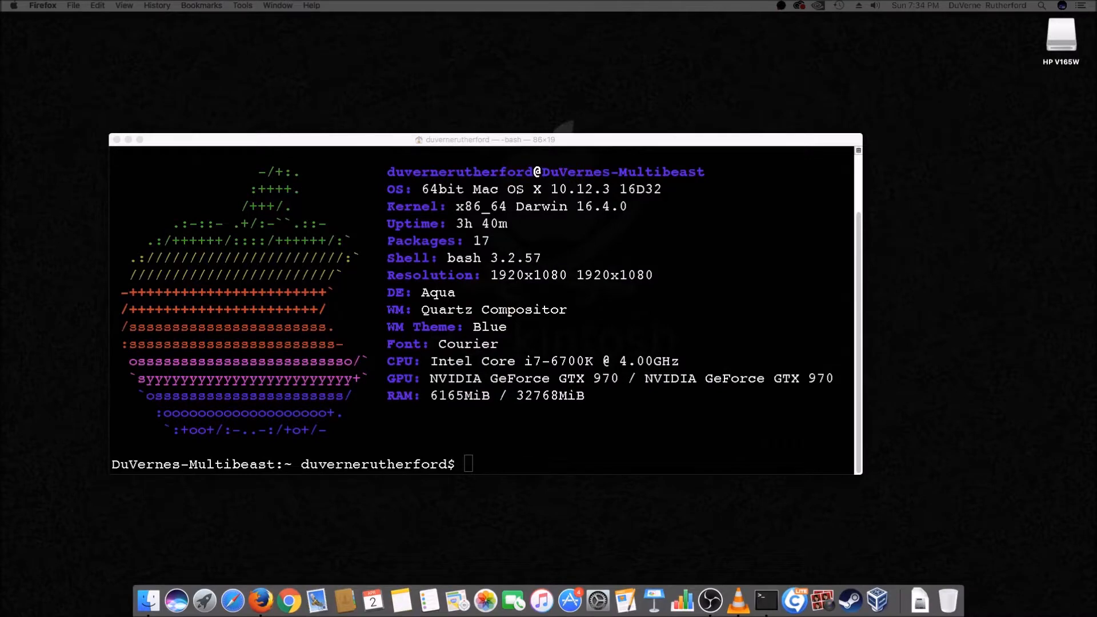
{"action": "mouse_move", "coordinate": [484, 465]}
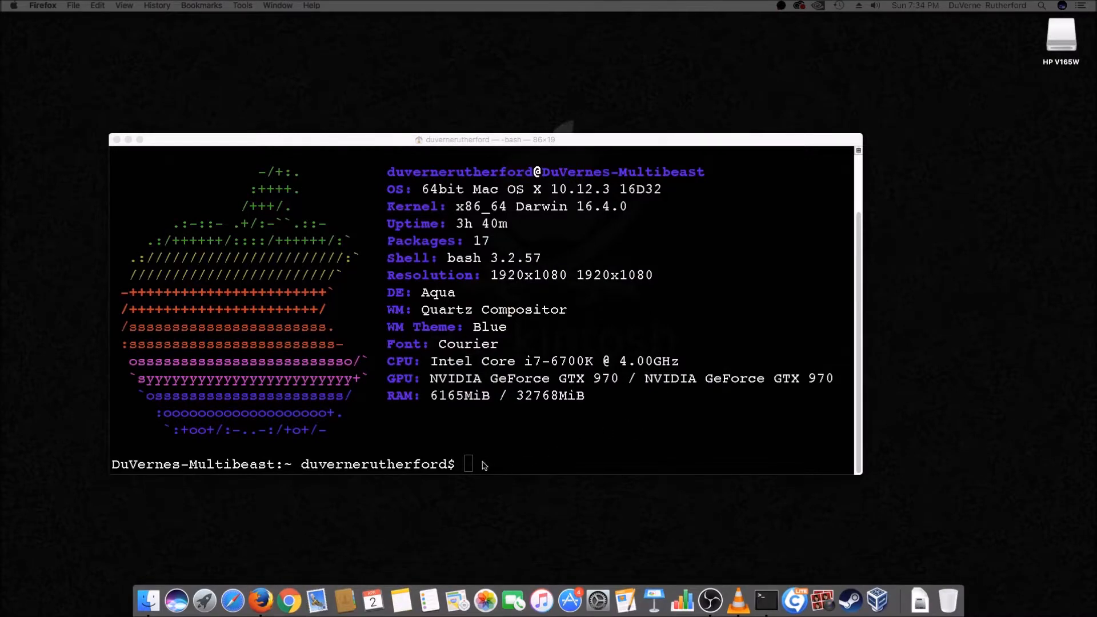
Paste the Homebrew install command at the prompt, then discard it to leave an empty prompt.
{"action": "right_click", "coordinate": [481, 464]}
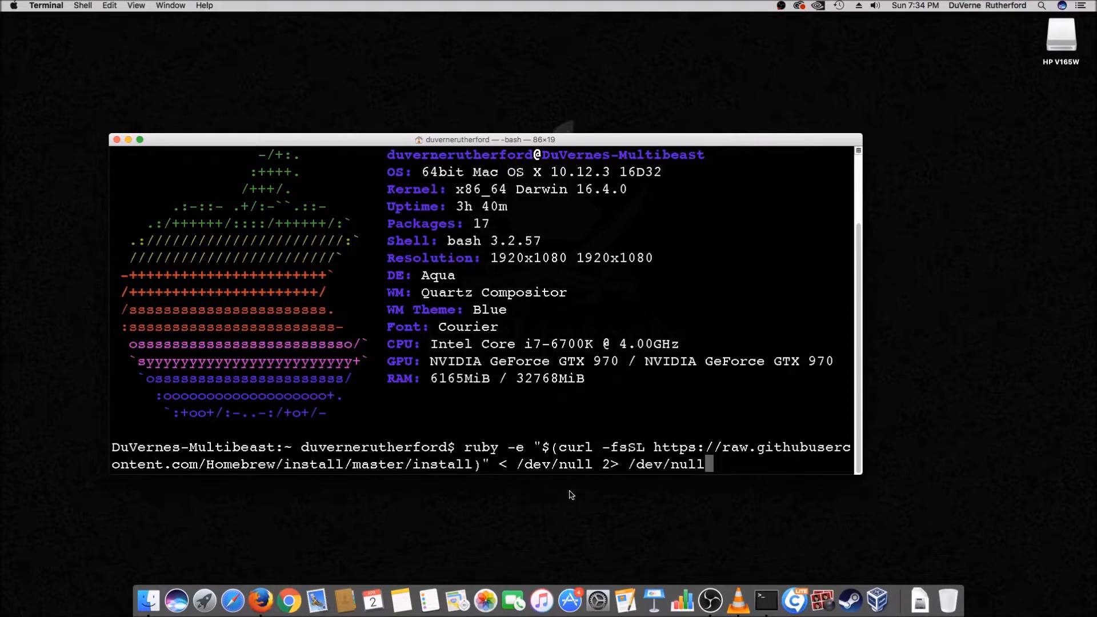
{"action": "key", "text": "backspace"}
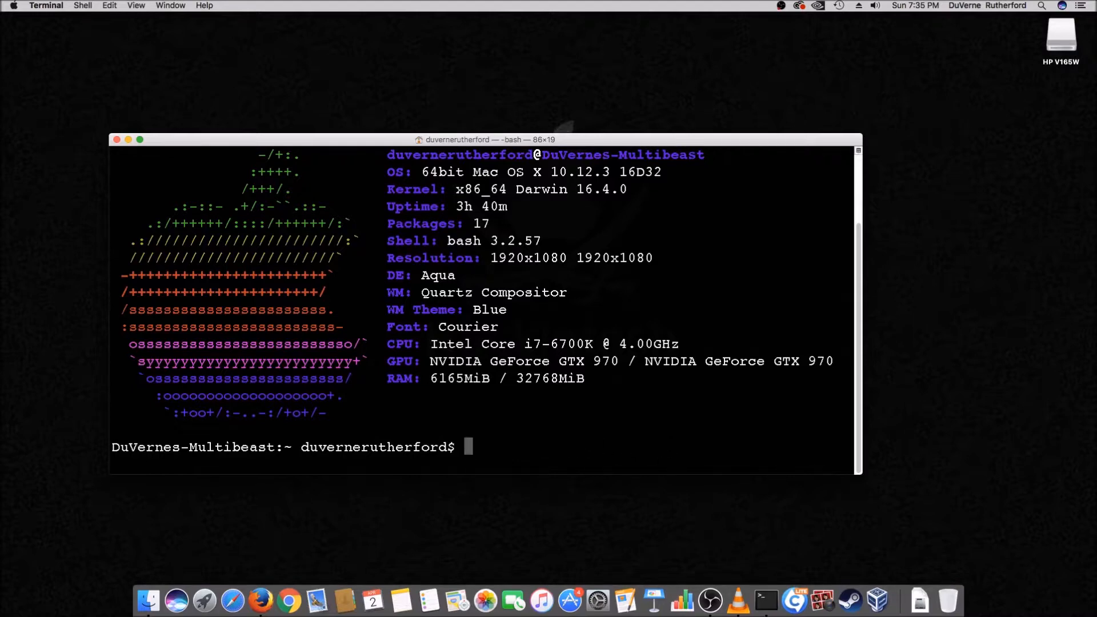
Enter 'sudo brew install screenfetch', discard it, and clear the window's earlier output.
{"action": "type", "text": "bre"}
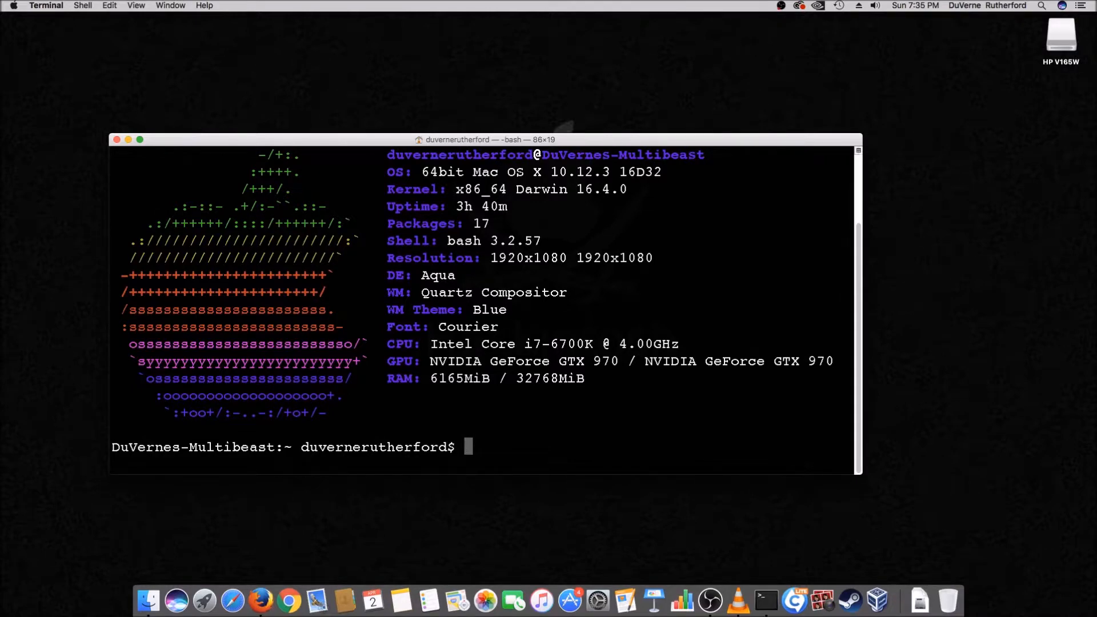
{"action": "type", "text": "sudo br"}
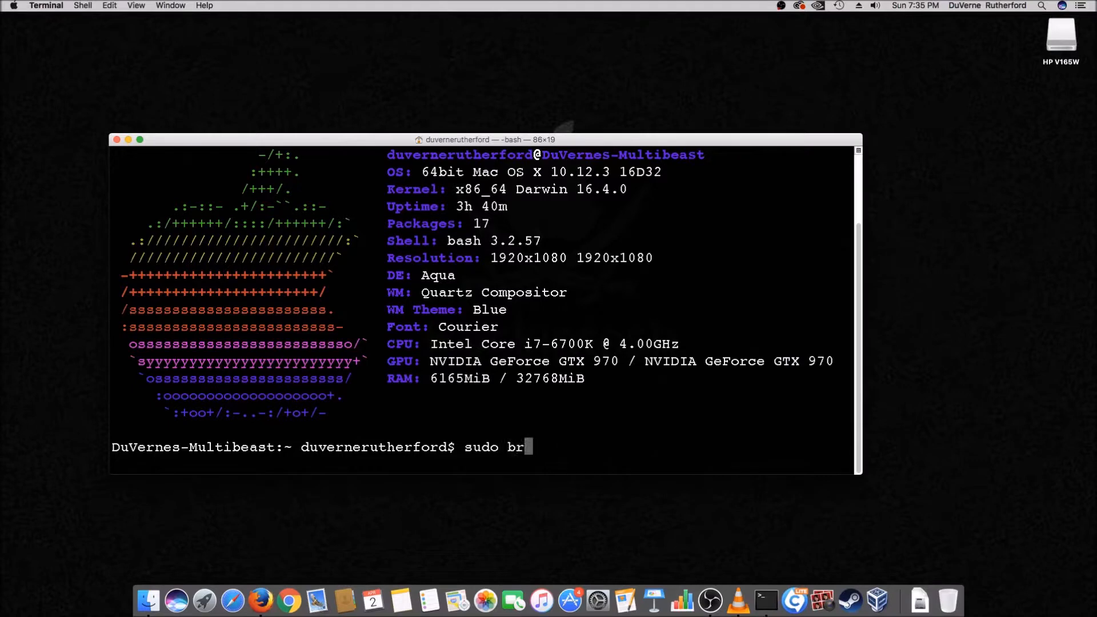
{"action": "type", "text": "ew"}
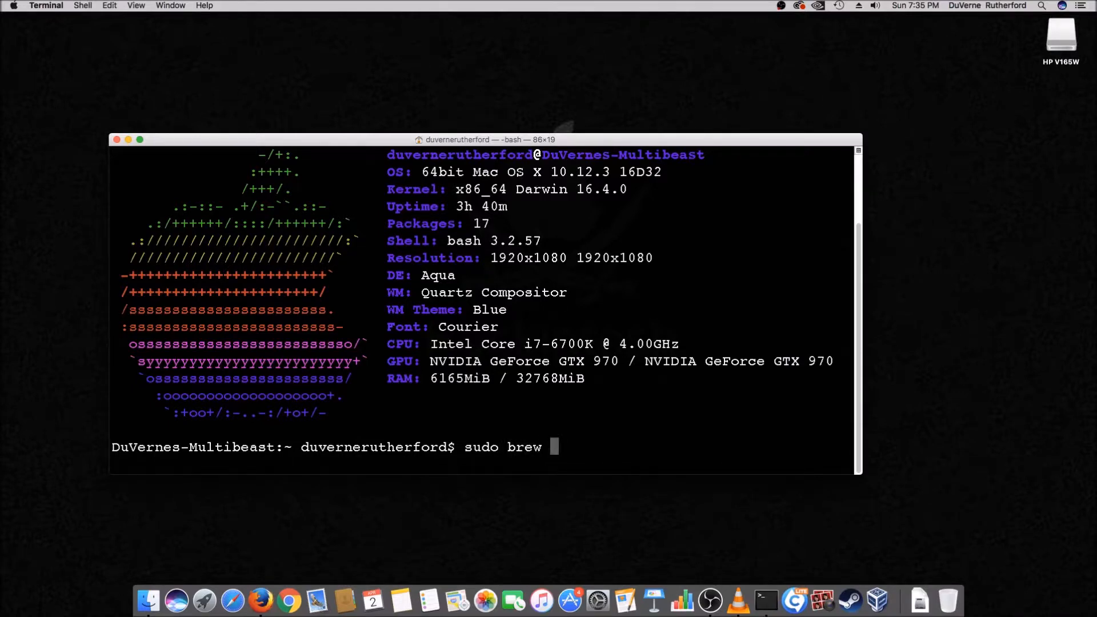
{"action": "type", "text": "install scr"}
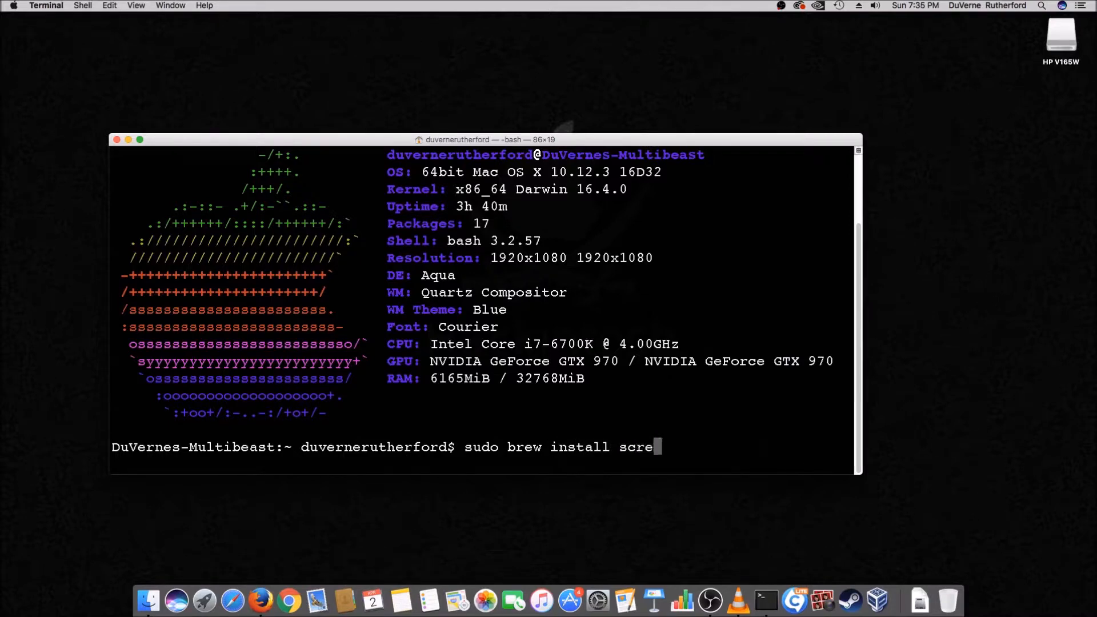
{"action": "type", "text": "enfetch"}
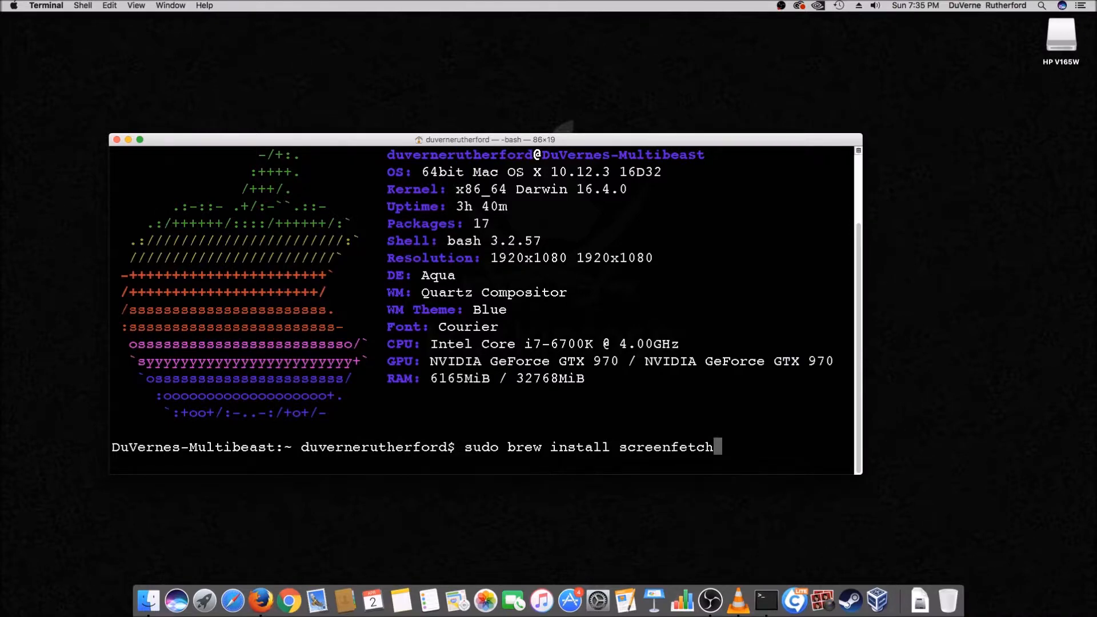
{"action": "key", "text": "BackSpace"}
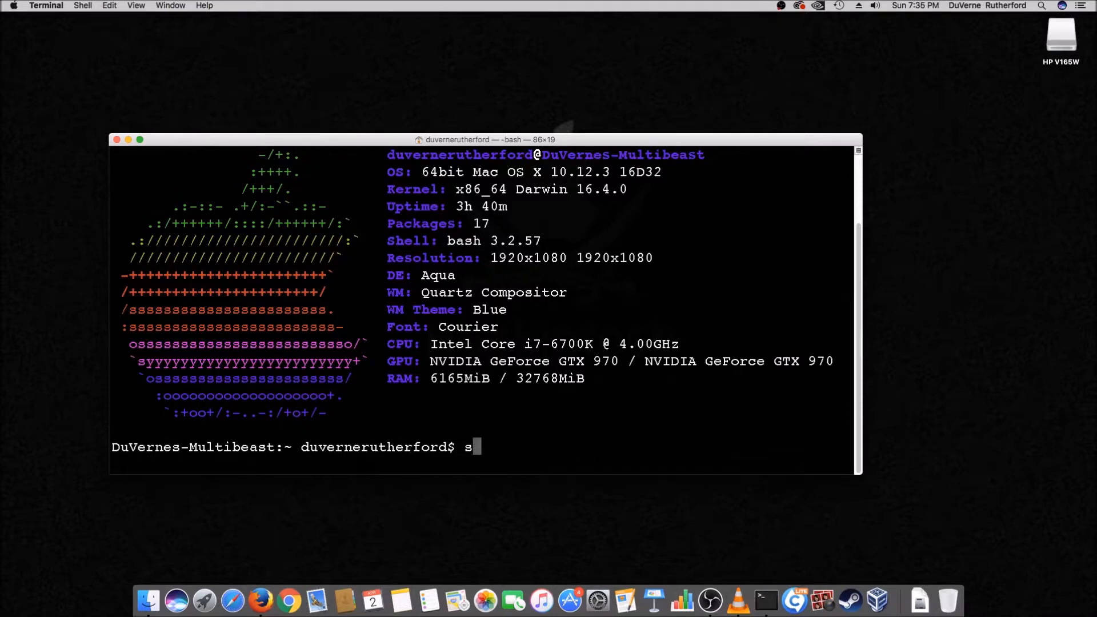
{"action": "key", "text": "Backspace"}
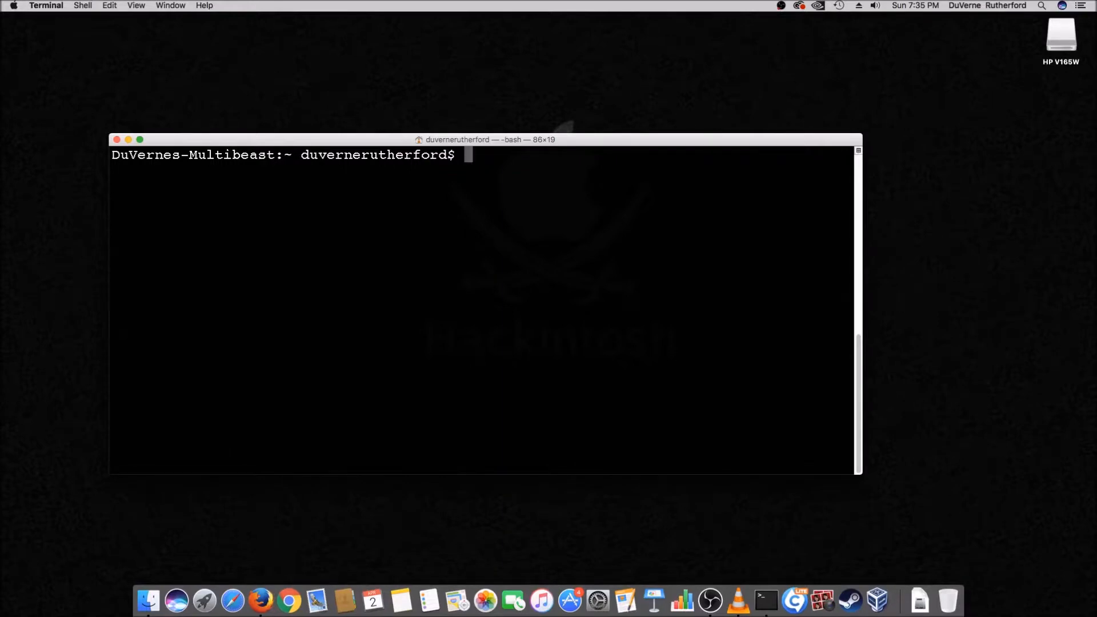
Run screenfetch so the Apple logo and system report fill the cleared window.
{"action": "type", "text": "screenfet"}
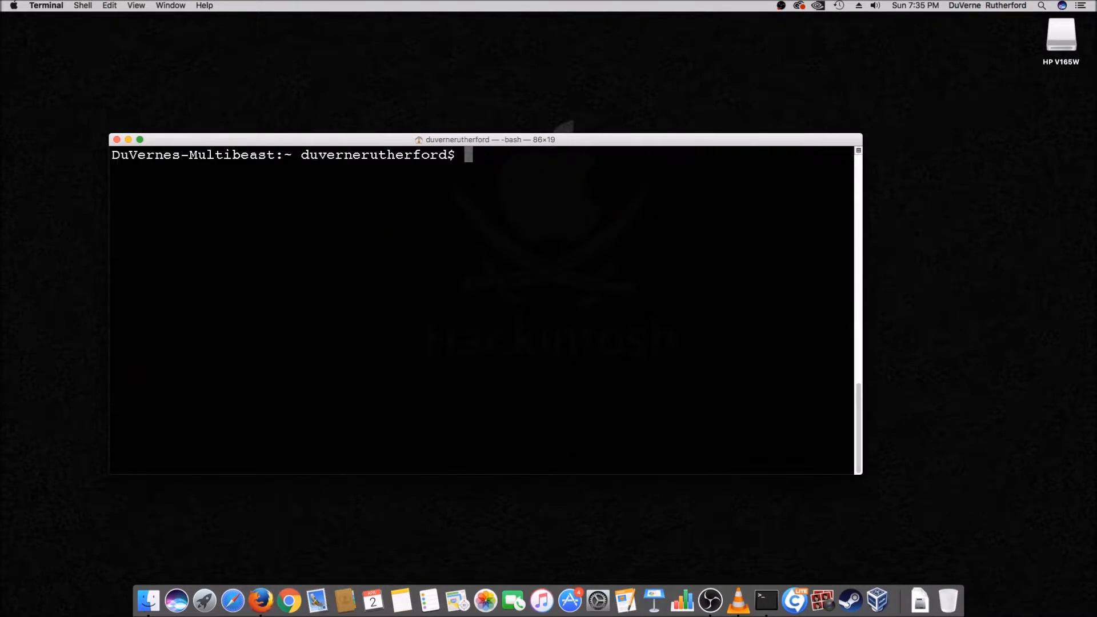
{"action": "type", "text": "screenfe"}
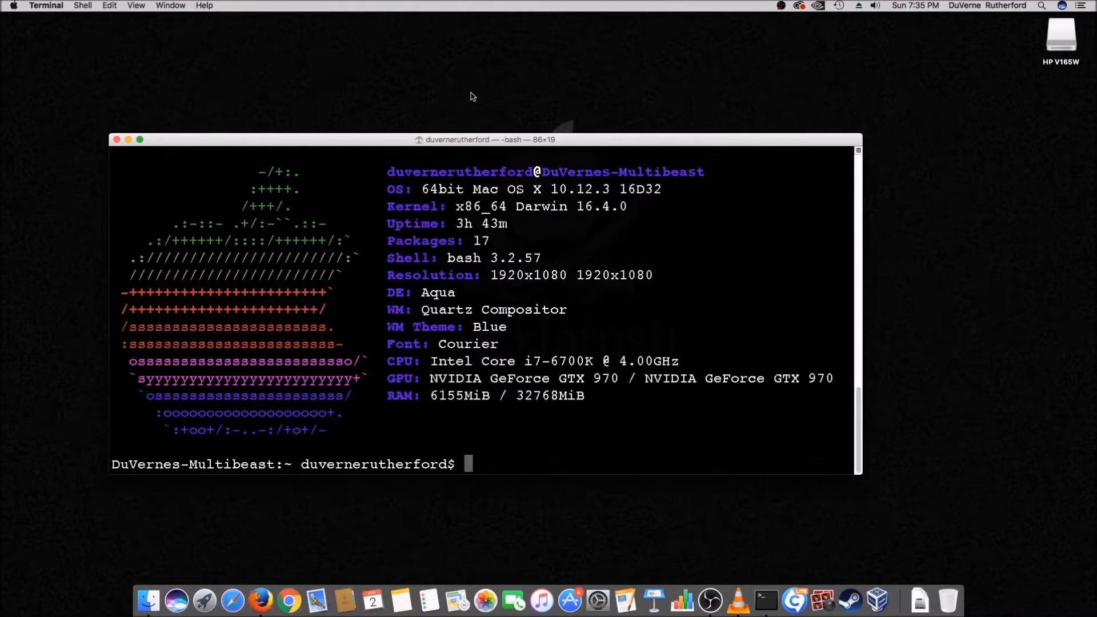
{"action": "mouse_move", "coordinate": [332, 107]}
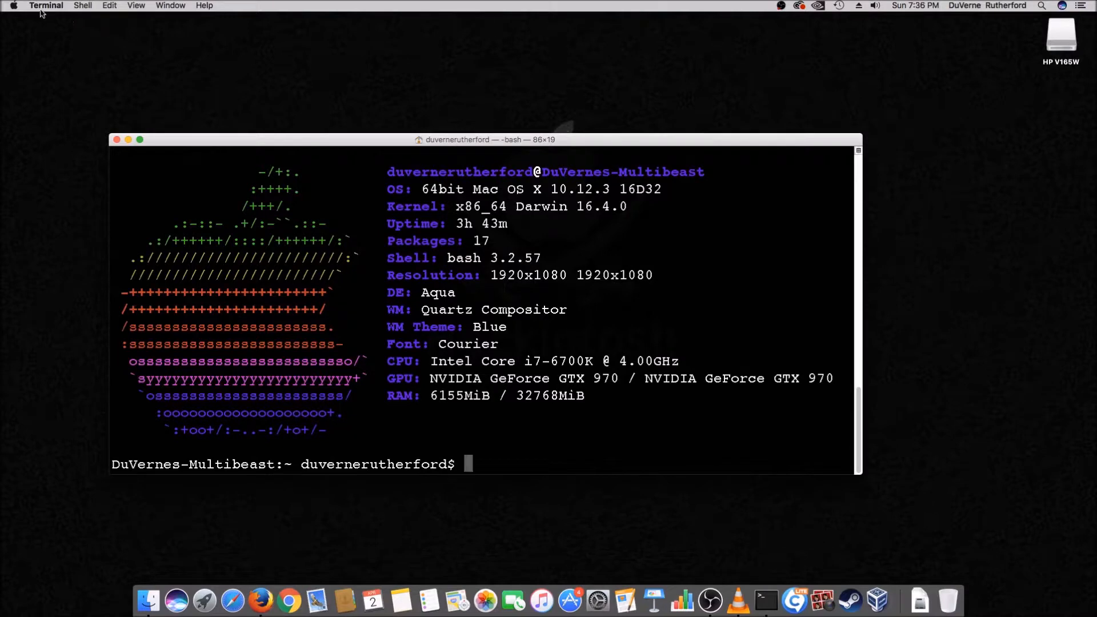
Bring up Terminal Preferences on the Profiles pane for the Pro profile.
{"action": "left_click", "coordinate": [46, 6]}
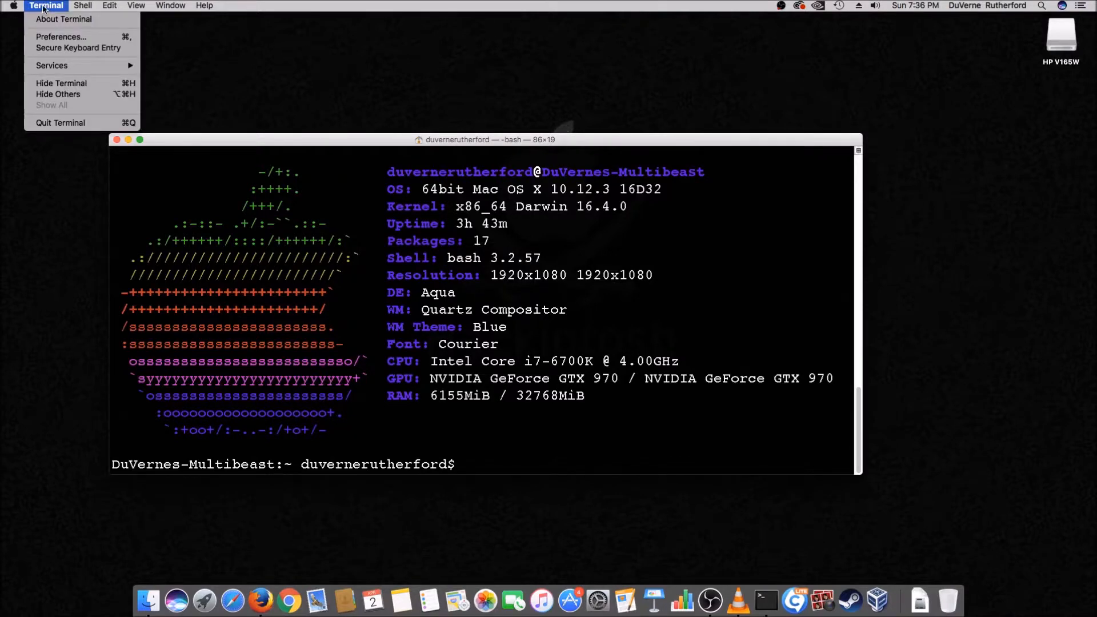
{"action": "mouse_move", "coordinate": [62, 36]}
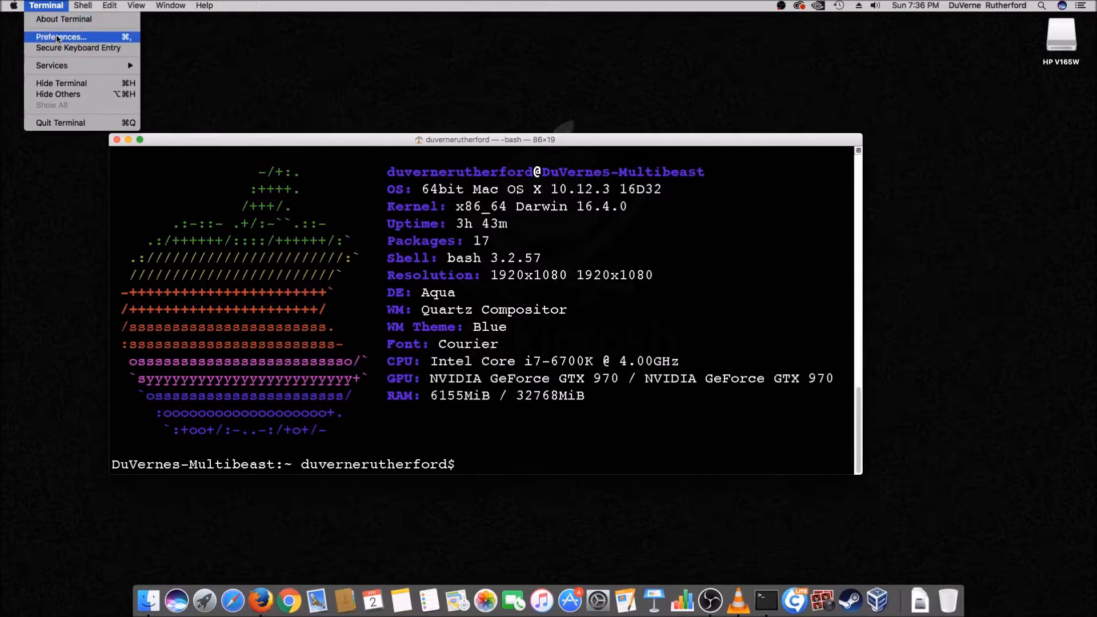
{"action": "left_click", "coordinate": [61, 36]}
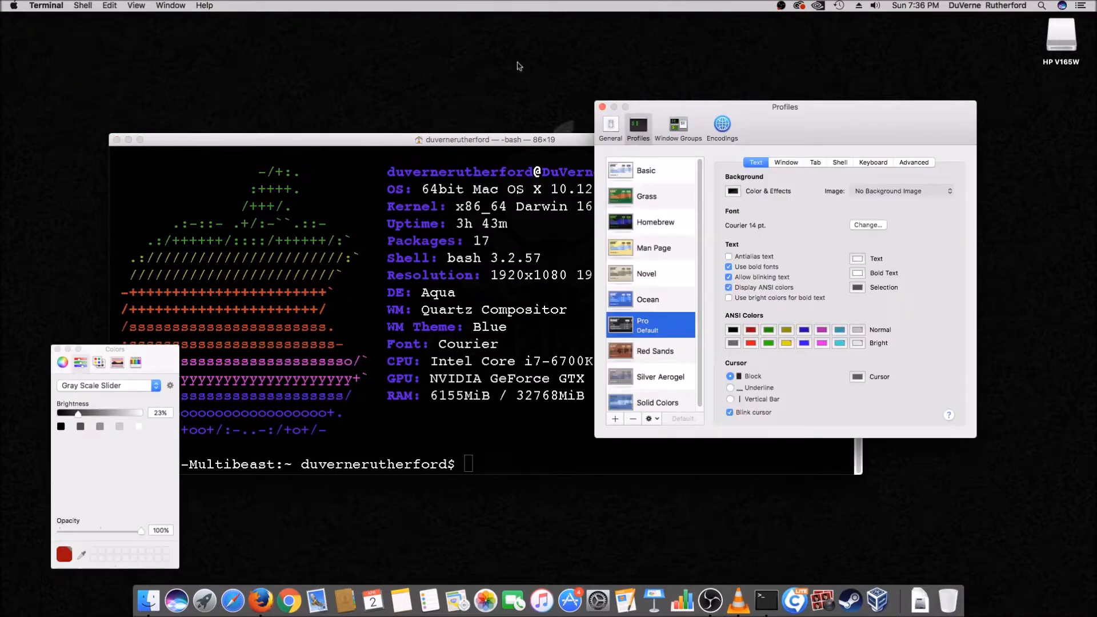
{"action": "mouse_move", "coordinate": [691, 95]}
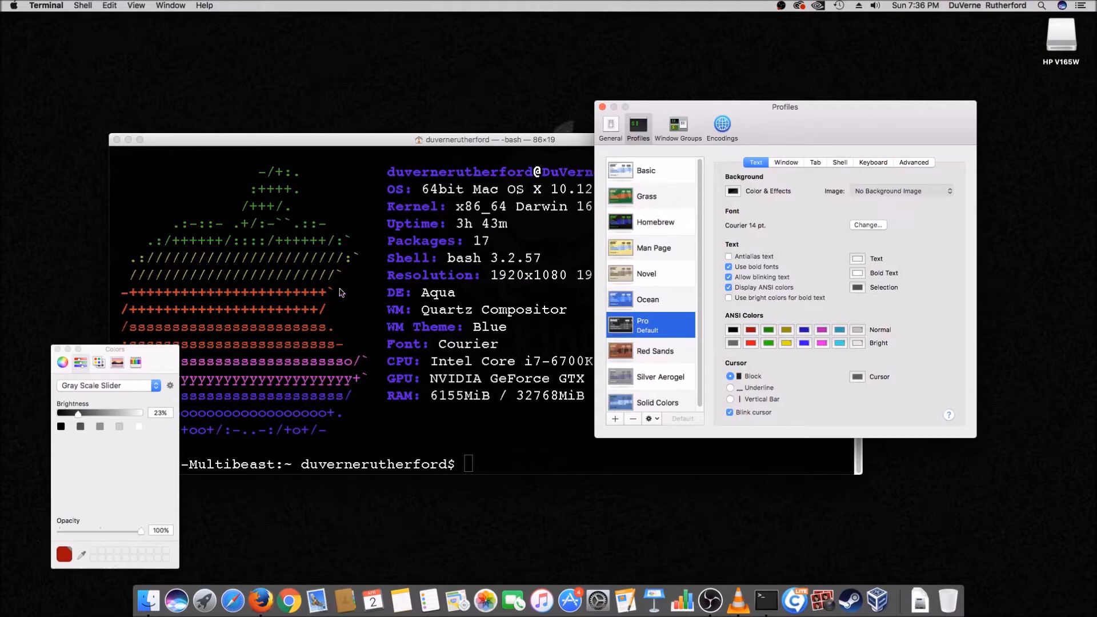
{"action": "mouse_move", "coordinate": [665, 191]}
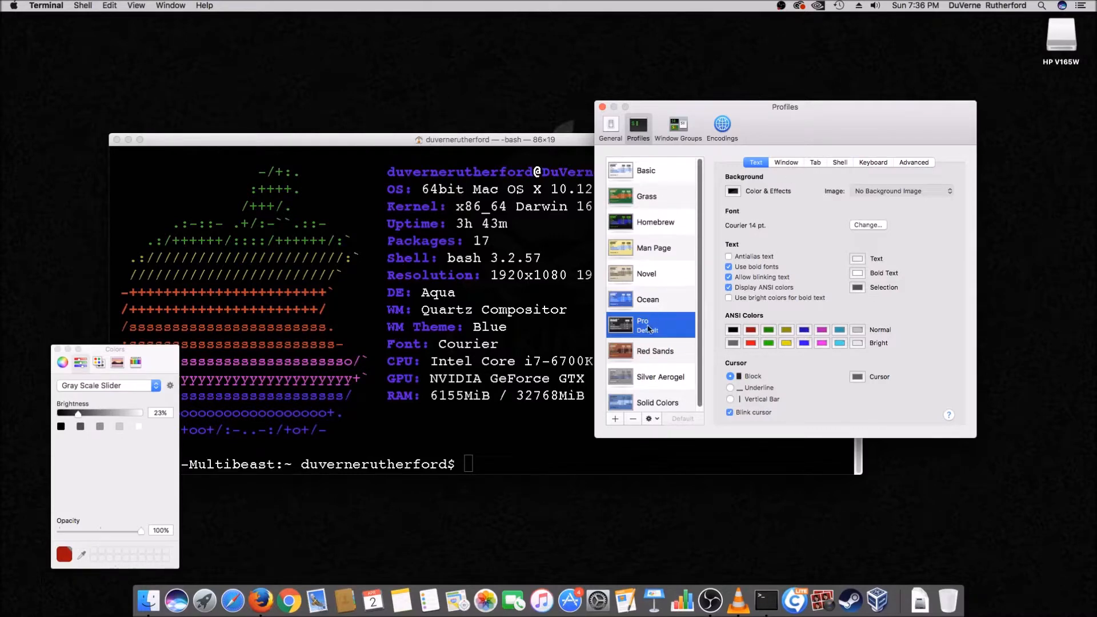
{"action": "left_click", "coordinate": [815, 162]}
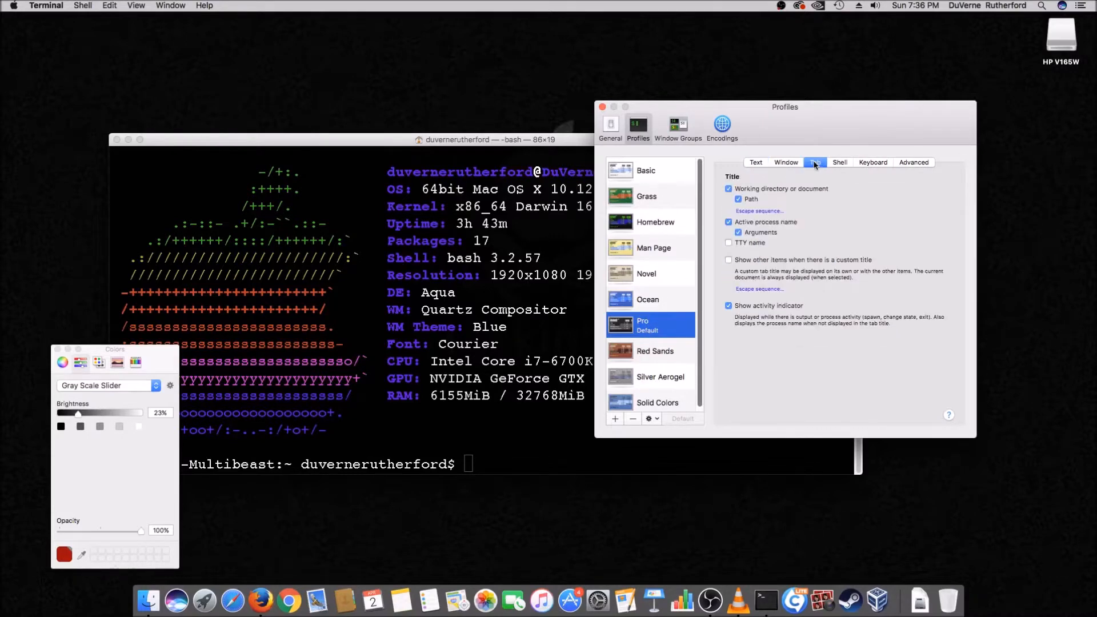
{"action": "left_click", "coordinate": [840, 162]}
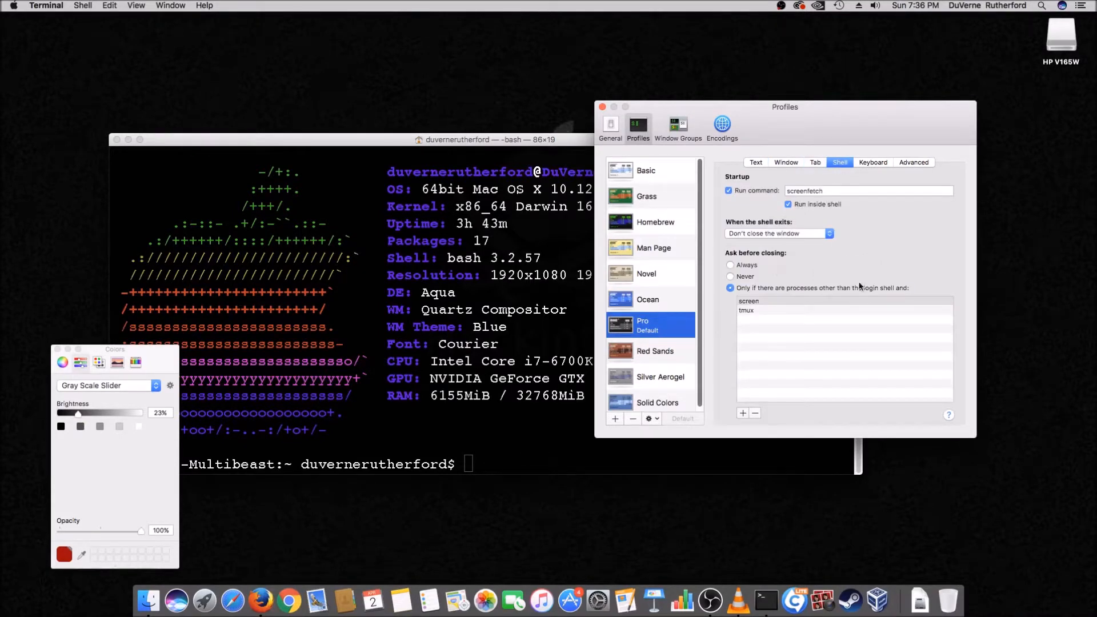
{"action": "mouse_move", "coordinate": [899, 269]}
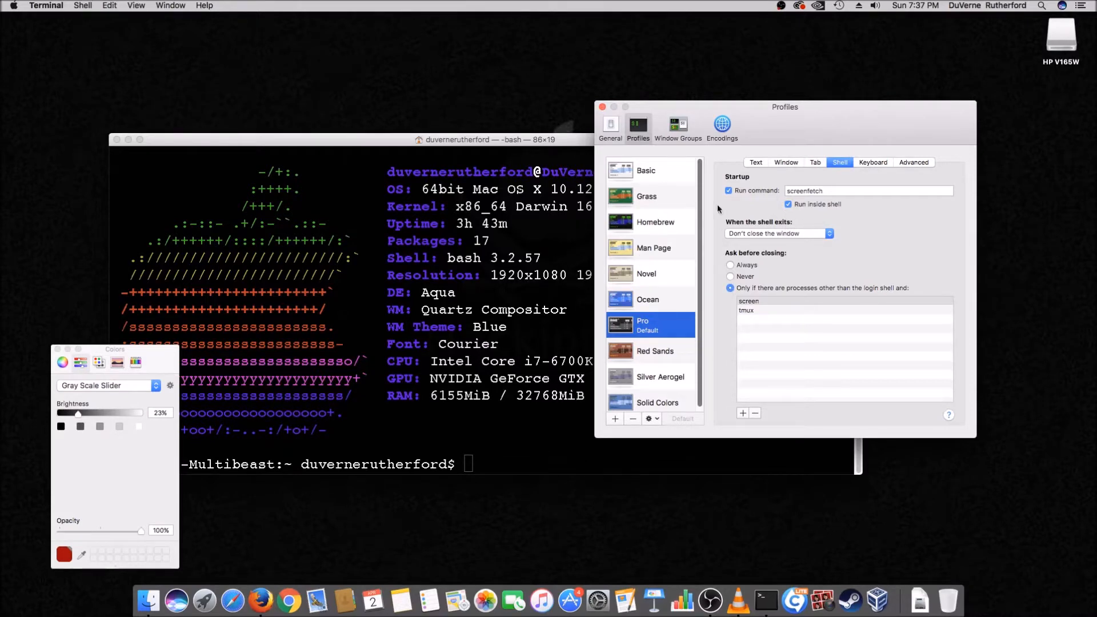
{"action": "left_click", "coordinate": [755, 161]}
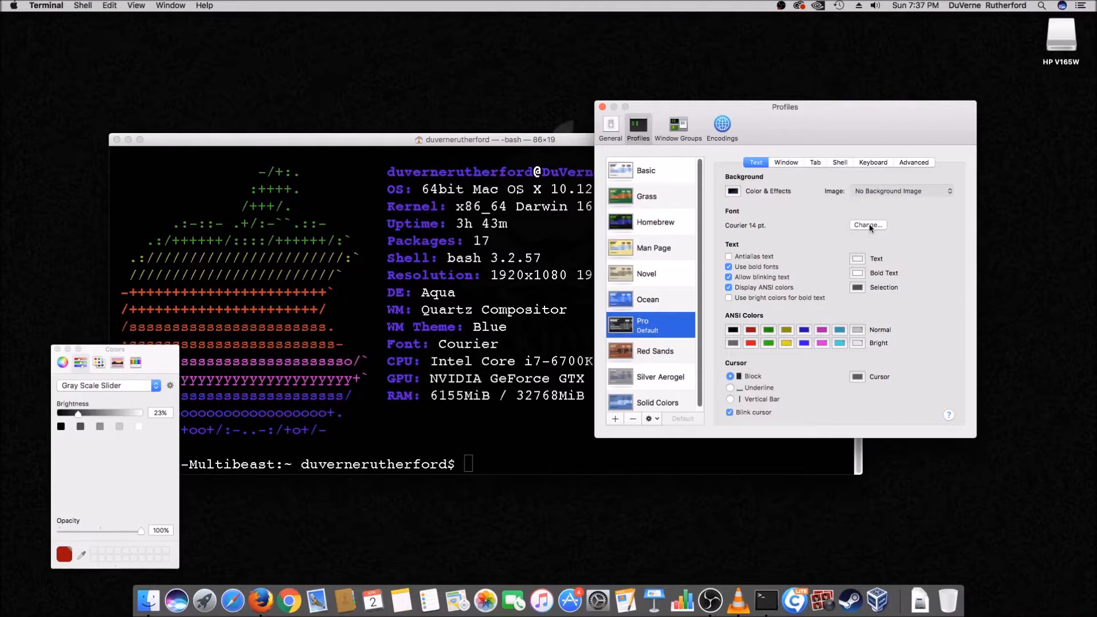
Bring up the font chooser for the Pro profile, showing Courier Regular 14.
{"action": "left_click", "coordinate": [867, 225]}
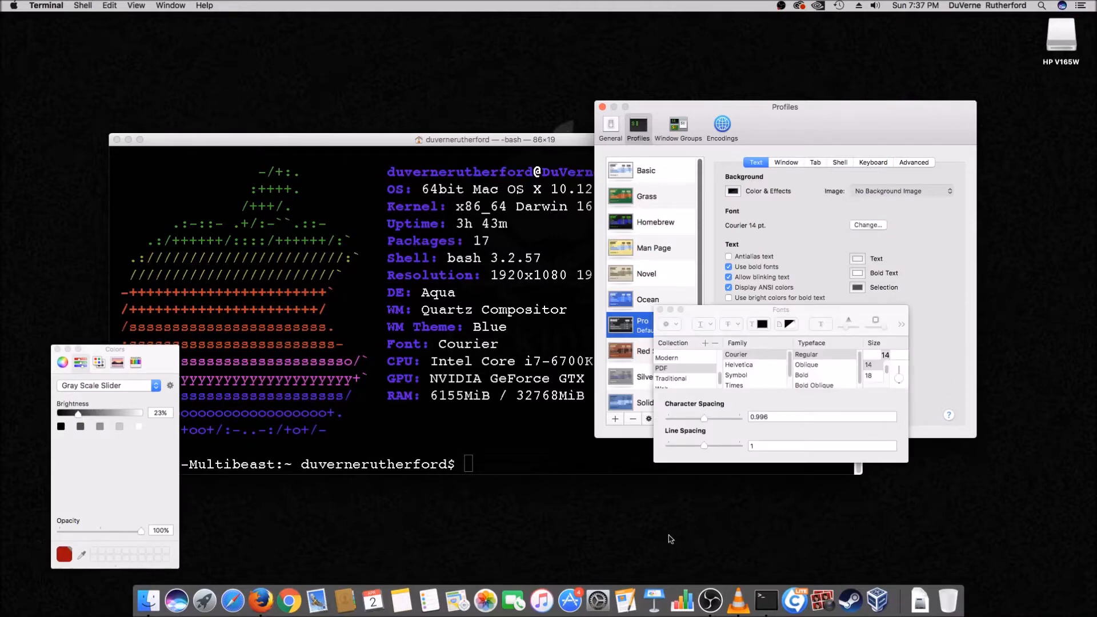
{"action": "mouse_move", "coordinate": [709, 522]}
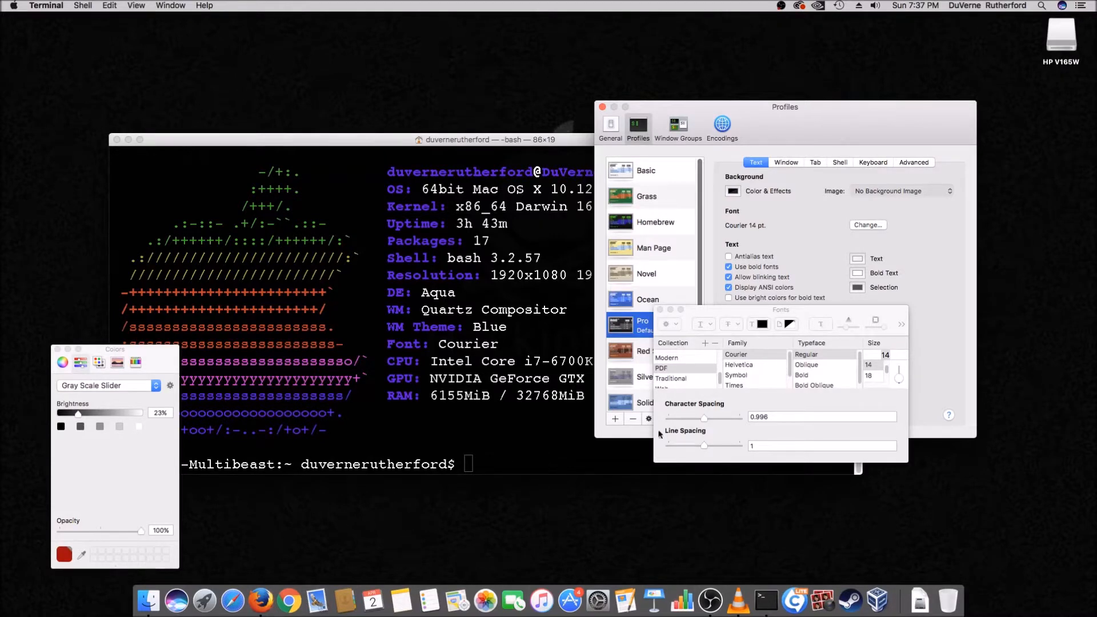
{"action": "mouse_move", "coordinate": [697, 499]}
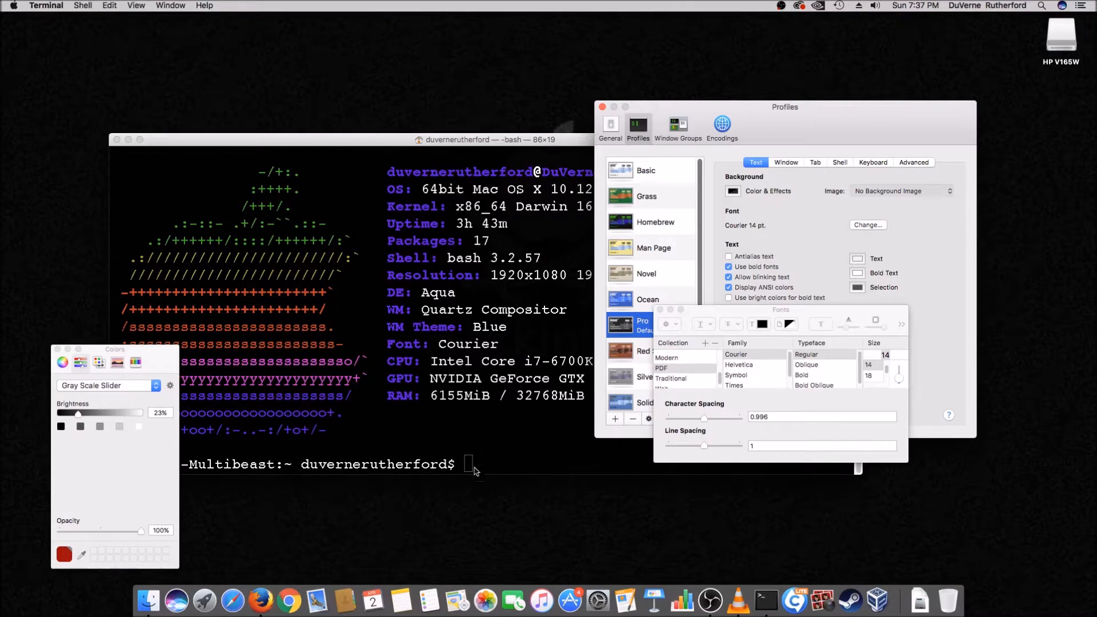
{"action": "mouse_move", "coordinate": [540, 499]}
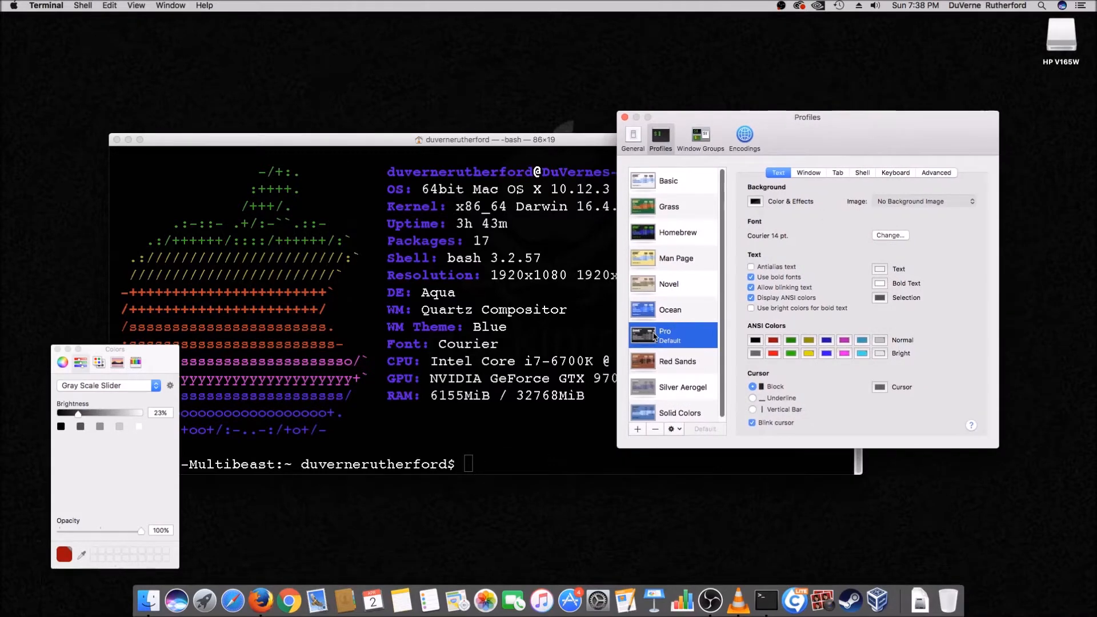
{"action": "mouse_move", "coordinate": [735, 378]}
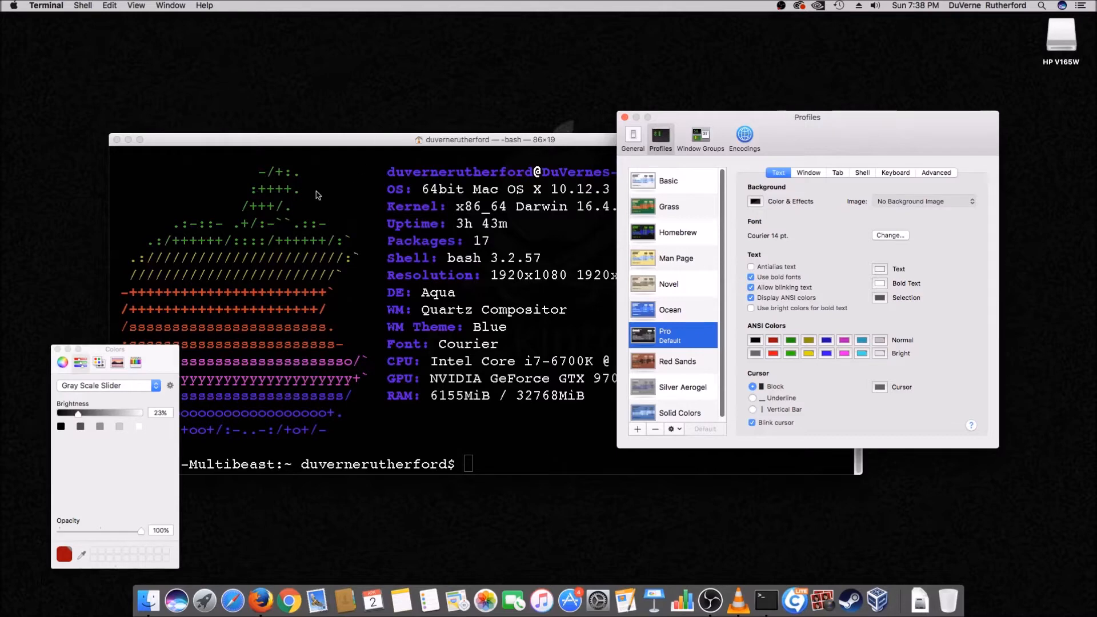
{"action": "mouse_move", "coordinate": [743, 499]}
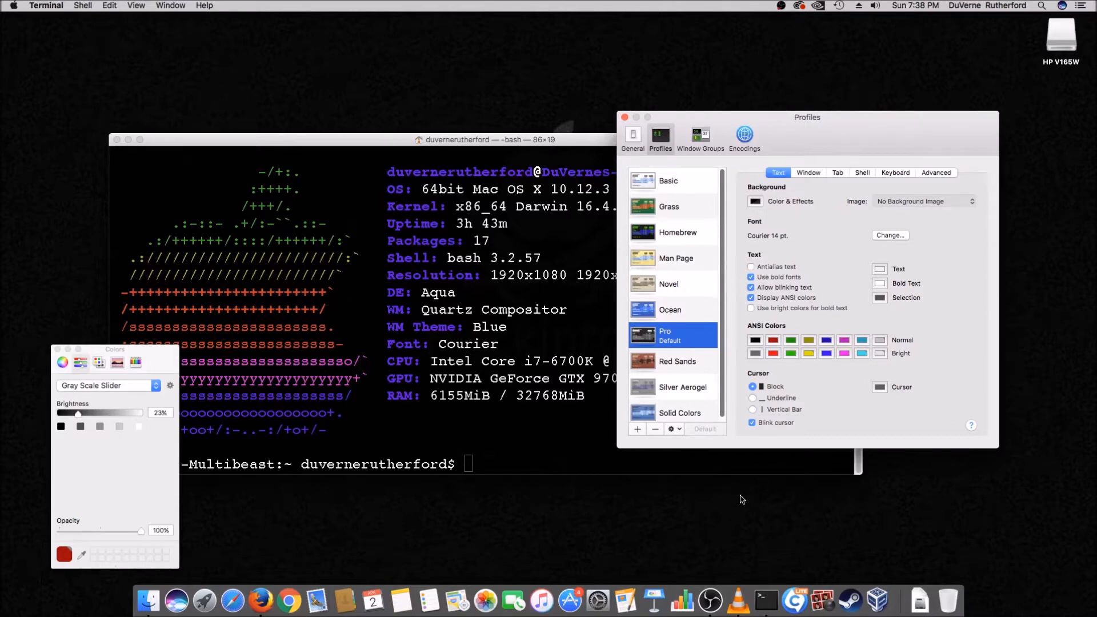
{"action": "mouse_move", "coordinate": [706, 428]}
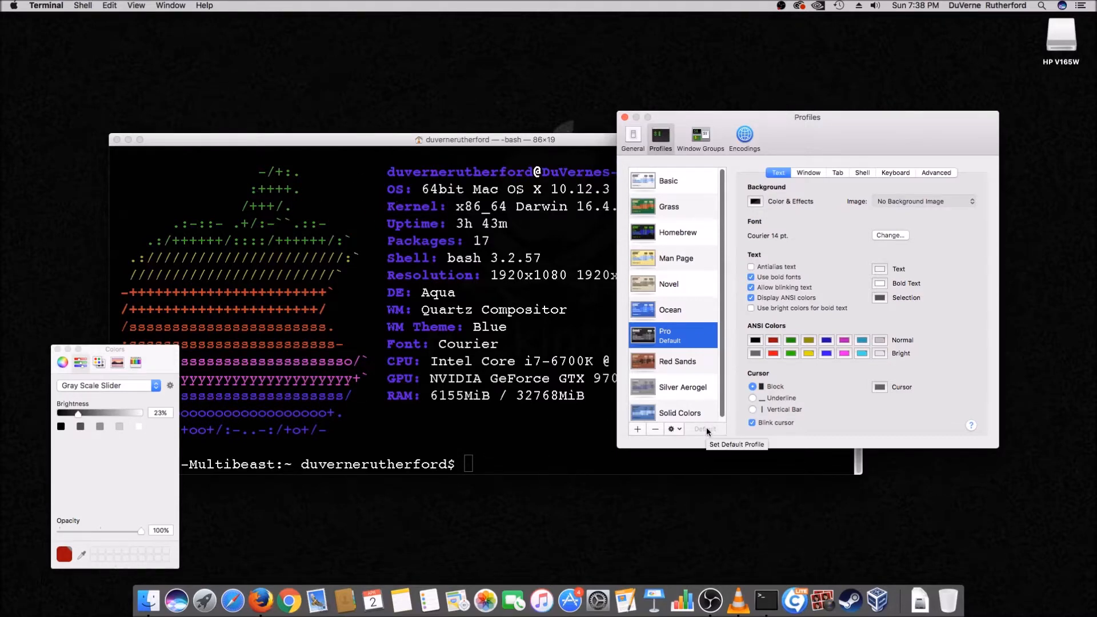
Make Pro the default profile.
{"action": "left_click", "coordinate": [624, 117]}
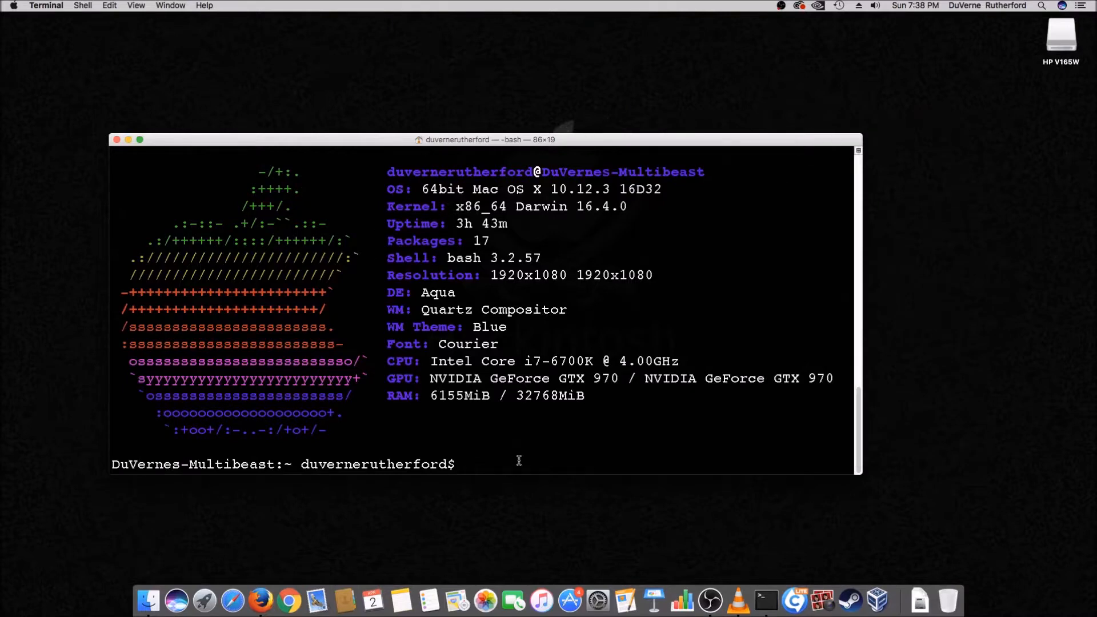
{"action": "mouse_move", "coordinate": [496, 463]}
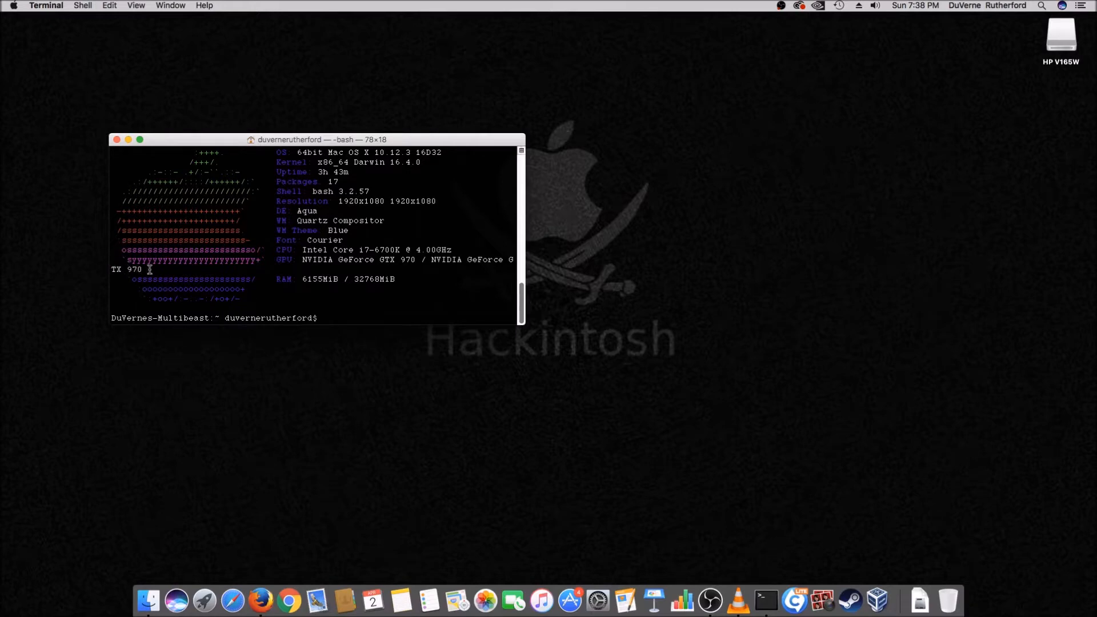
{"action": "mouse_move", "coordinate": [631, 391]}
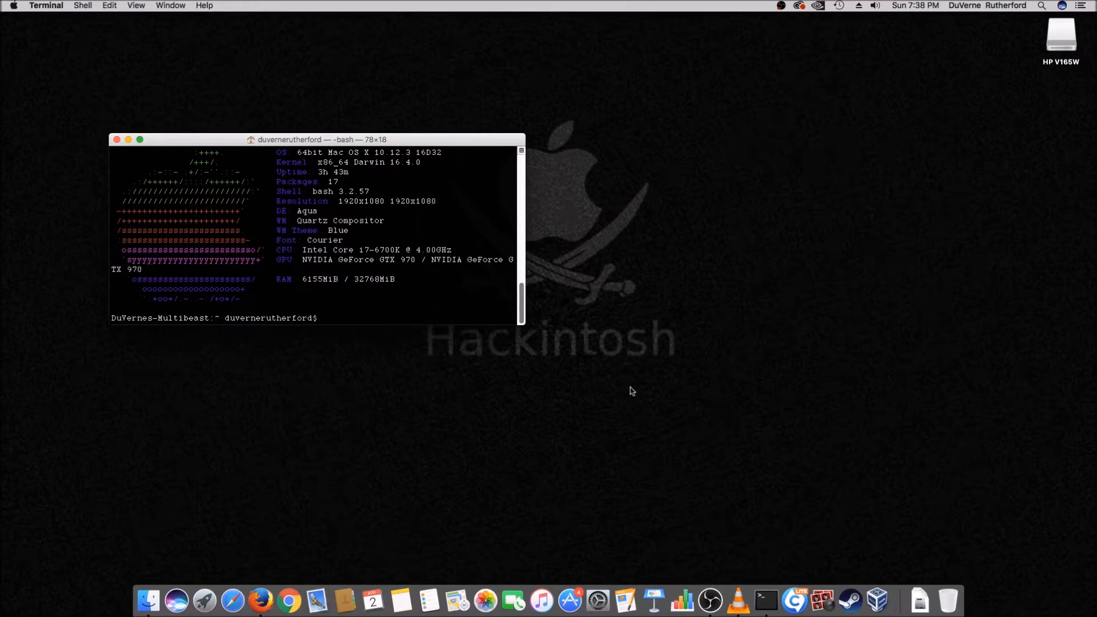
{"action": "mouse_move", "coordinate": [633, 338]}
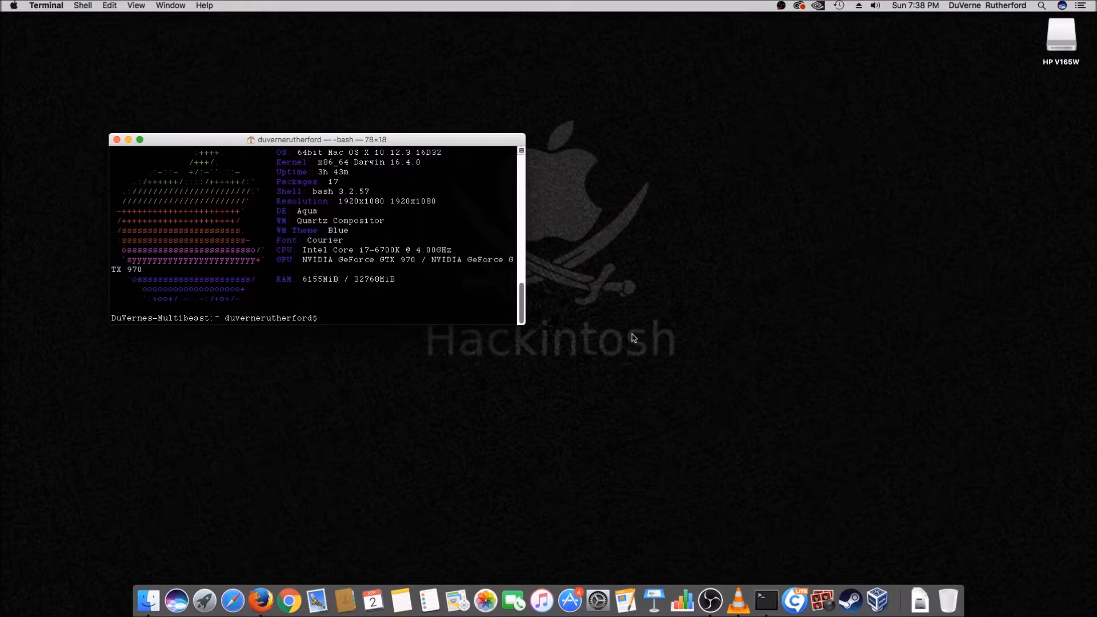
{"action": "mouse_move", "coordinate": [516, 307]}
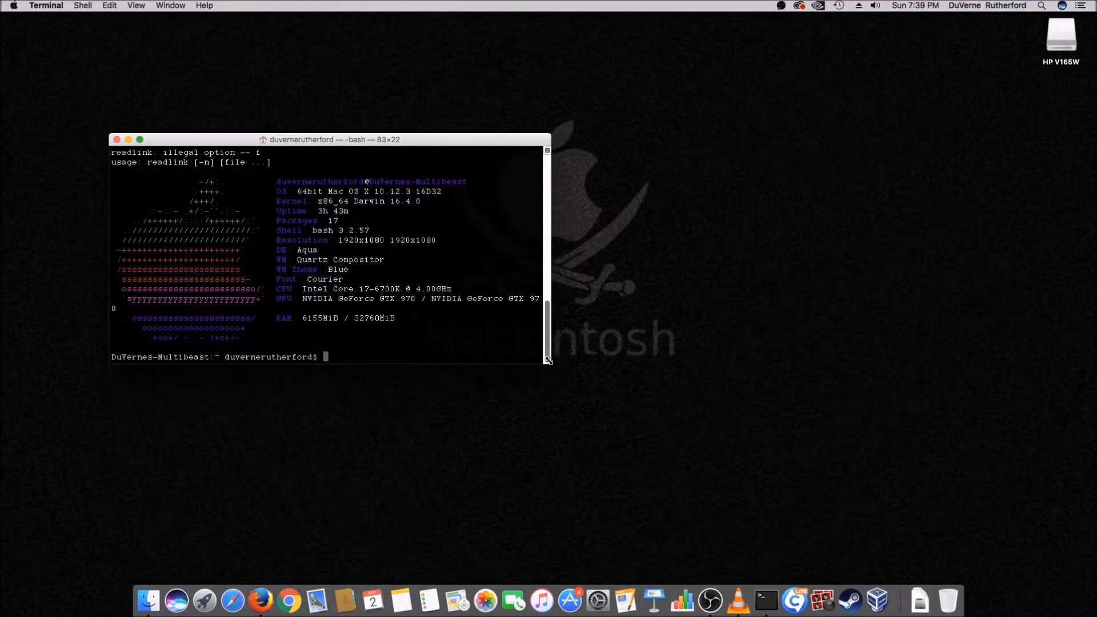
Rerun screenfetch so the report redraws for fitting the window.
{"action": "type", "text": "screenfetch"}
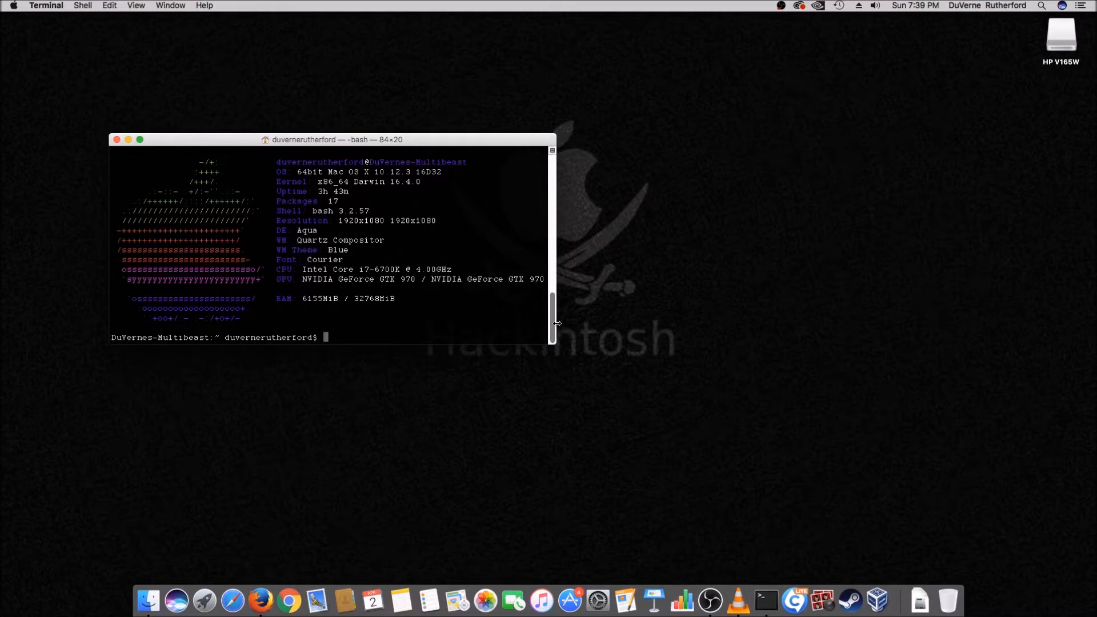
{"action": "mouse_move", "coordinate": [556, 270]}
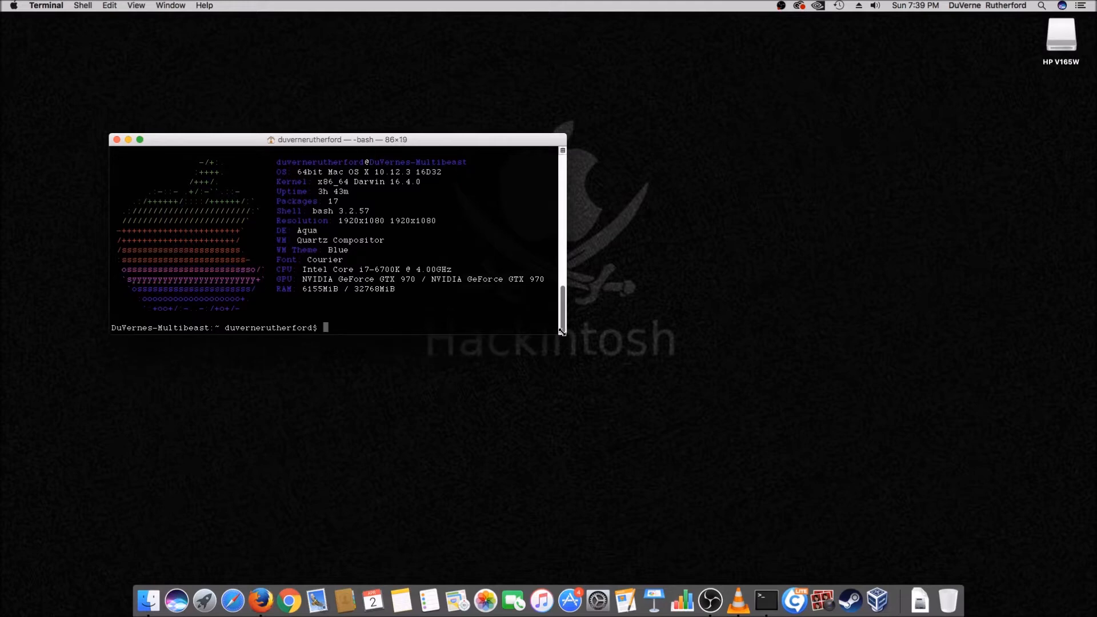
{"action": "mouse_move", "coordinate": [565, 381]}
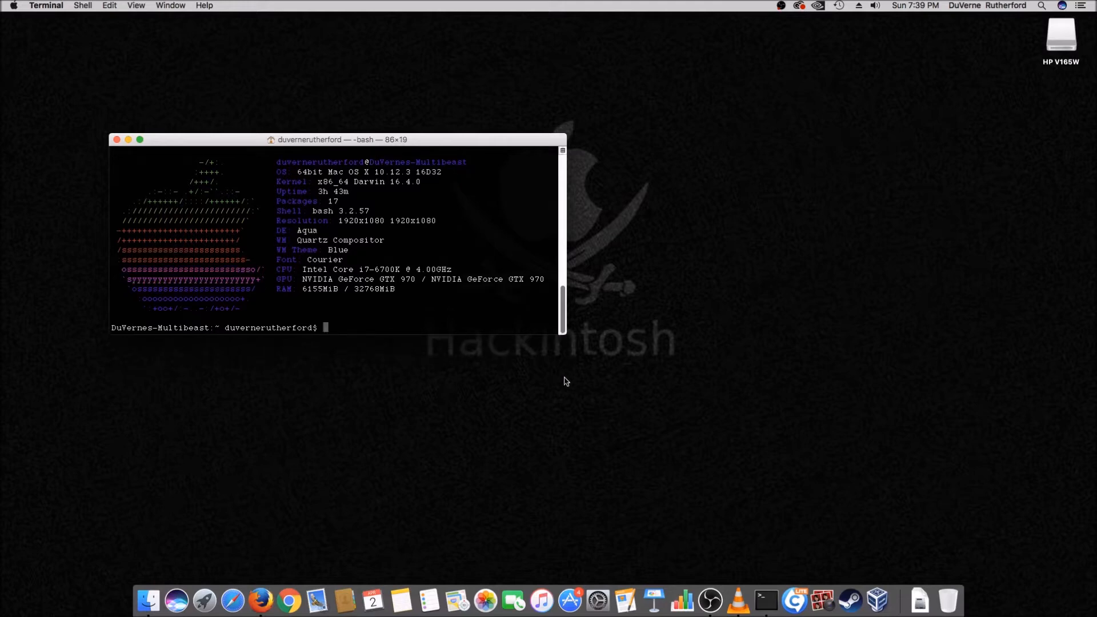
{"action": "mouse_move", "coordinate": [474, 284]}
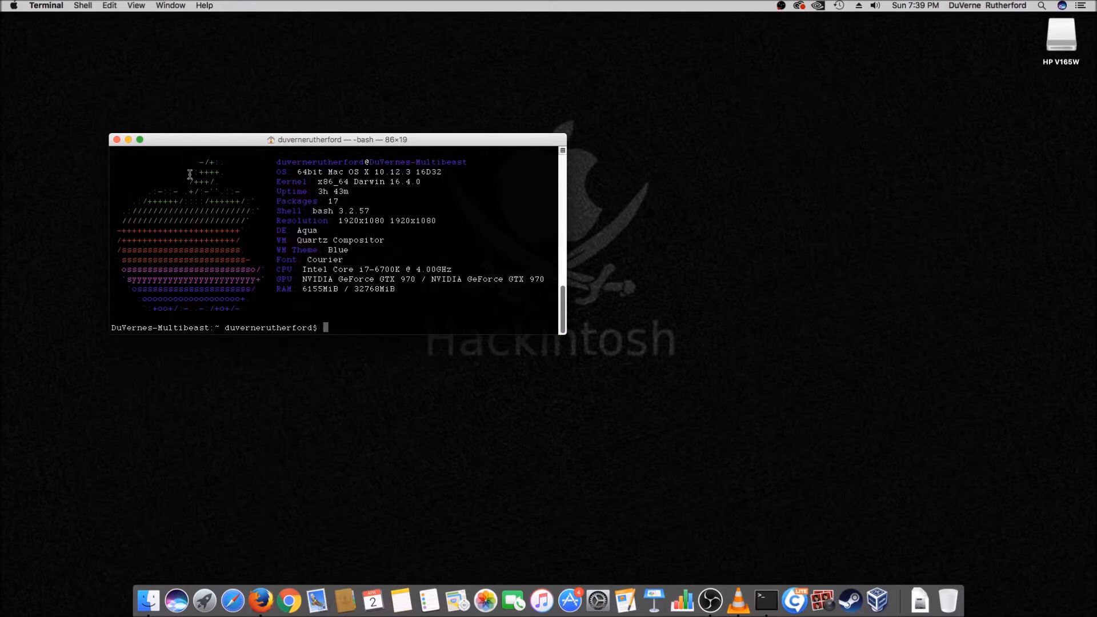
{"action": "mouse_move", "coordinate": [156, 216]}
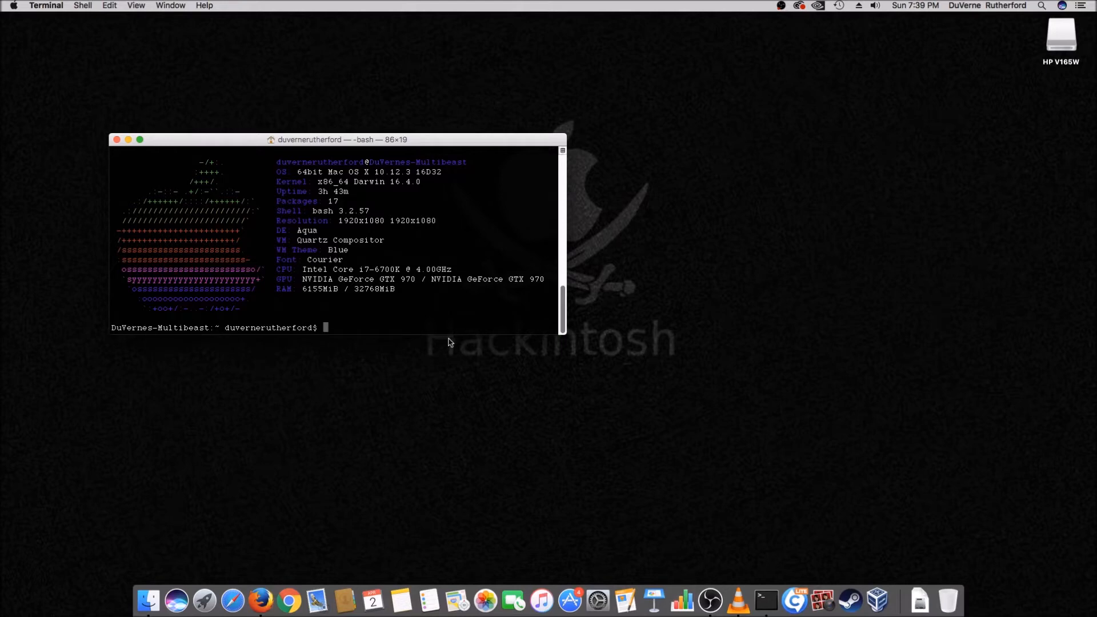
{"action": "mouse_move", "coordinate": [423, 378]}
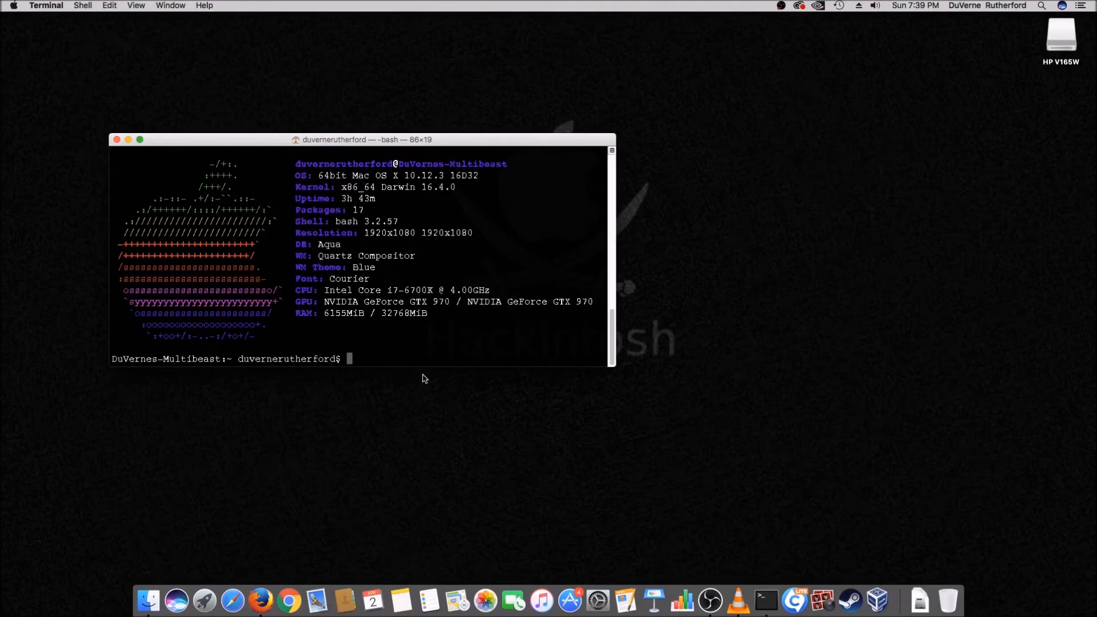
{"action": "mouse_move", "coordinate": [317, 84]}
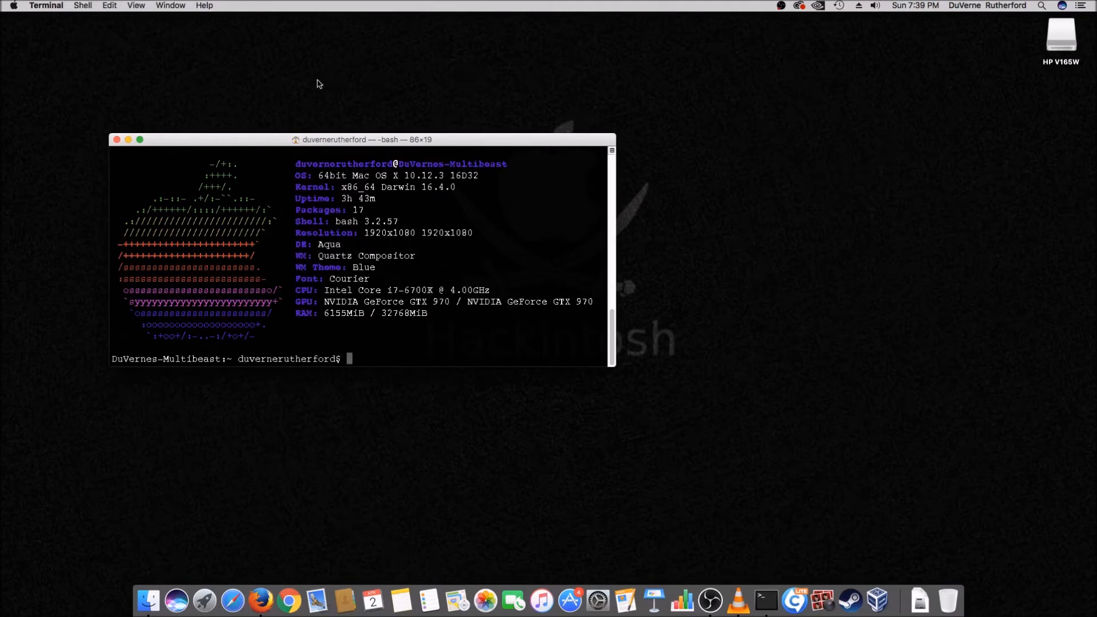
{"action": "mouse_move", "coordinate": [132, 111]}
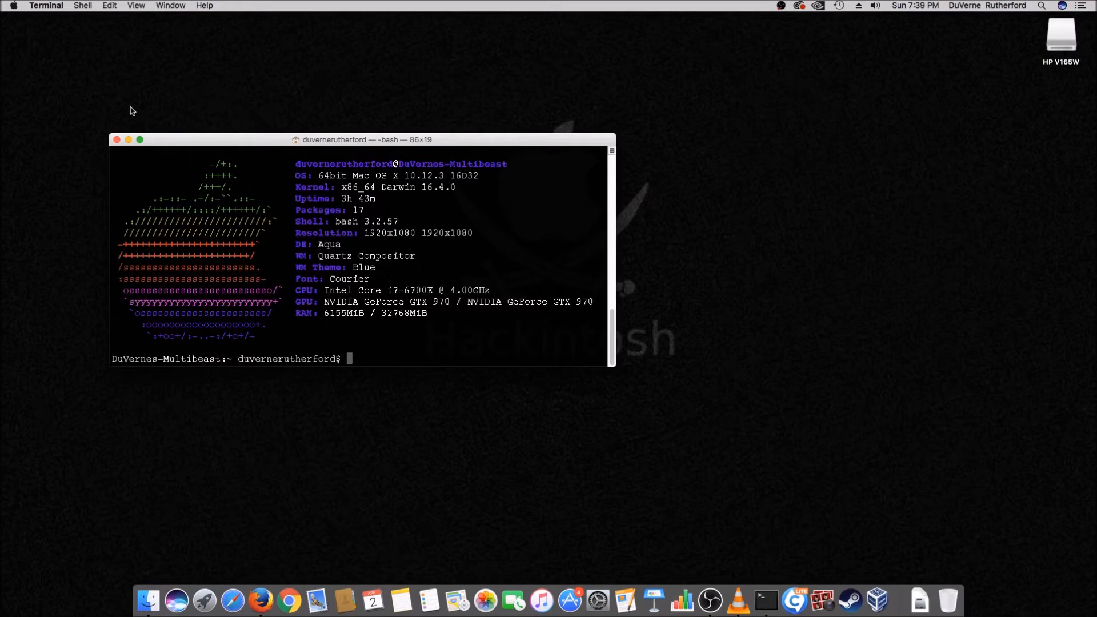
{"action": "mouse_move", "coordinate": [49, 115]}
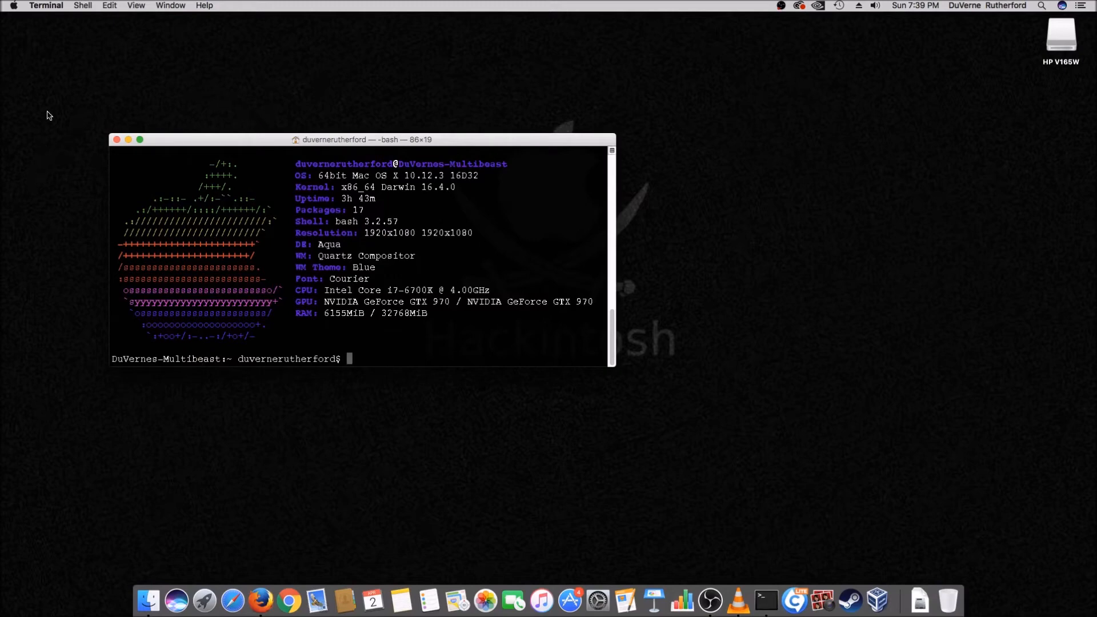
Close the Terminal window and relaunch it to confirm screenfetch runs at startup.
{"action": "left_click", "coordinate": [82, 6]}
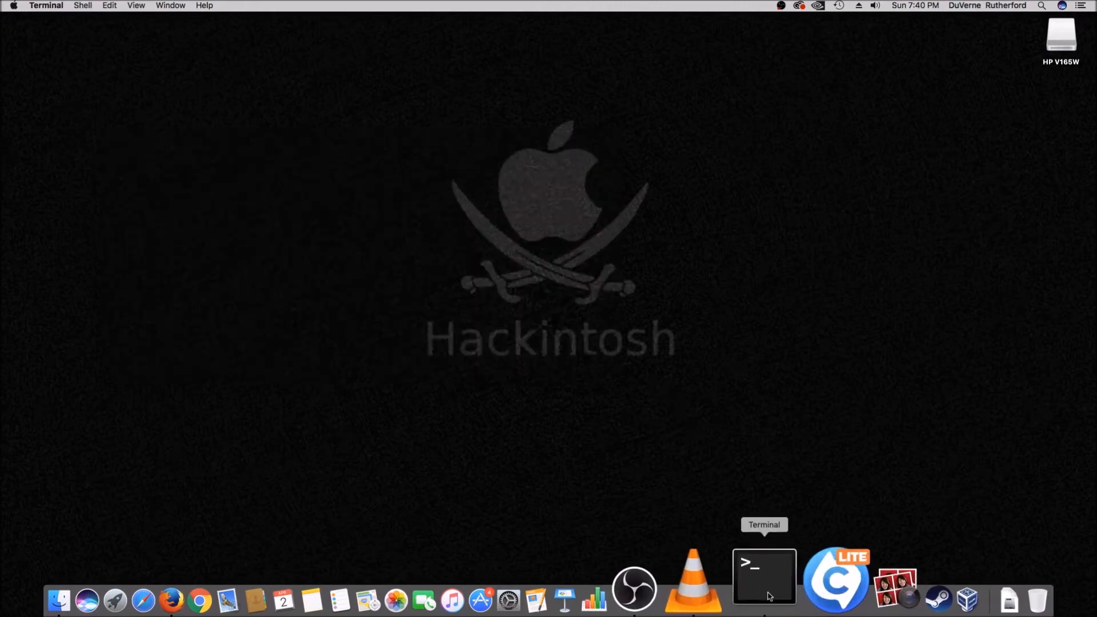
{"action": "left_click", "coordinate": [764, 576]}
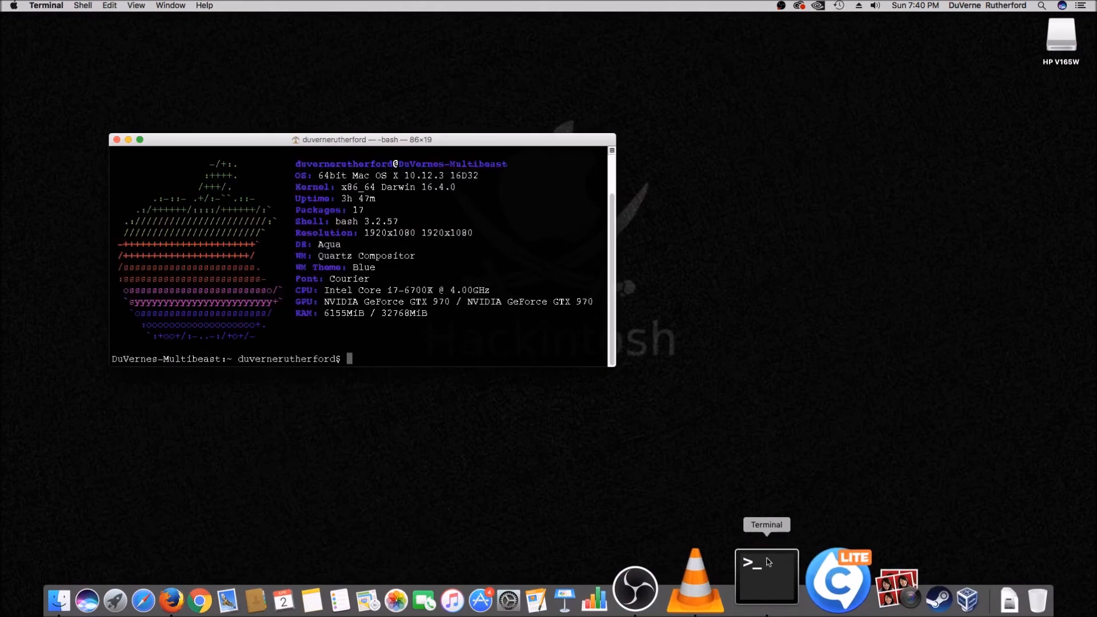